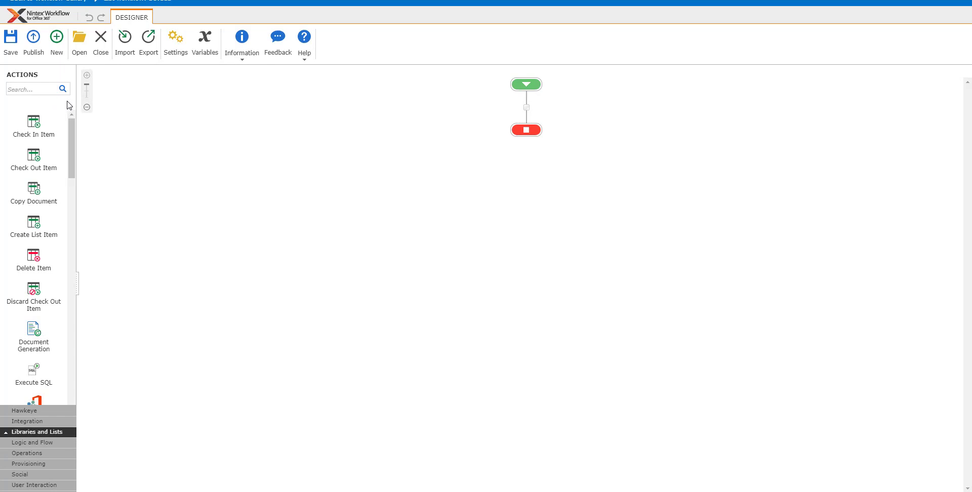
{"action": "mouse_move", "coordinate": [68, 105]}
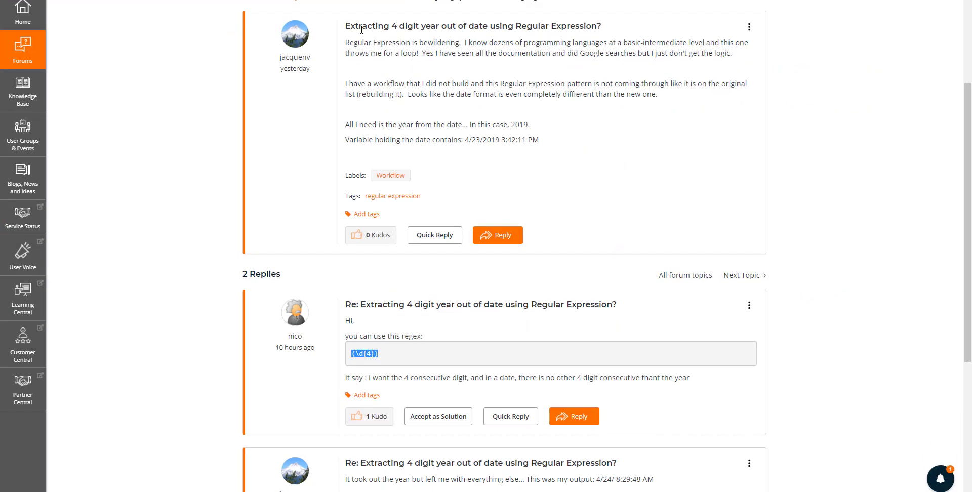
{"action": "mouse_move", "coordinate": [521, 27]}
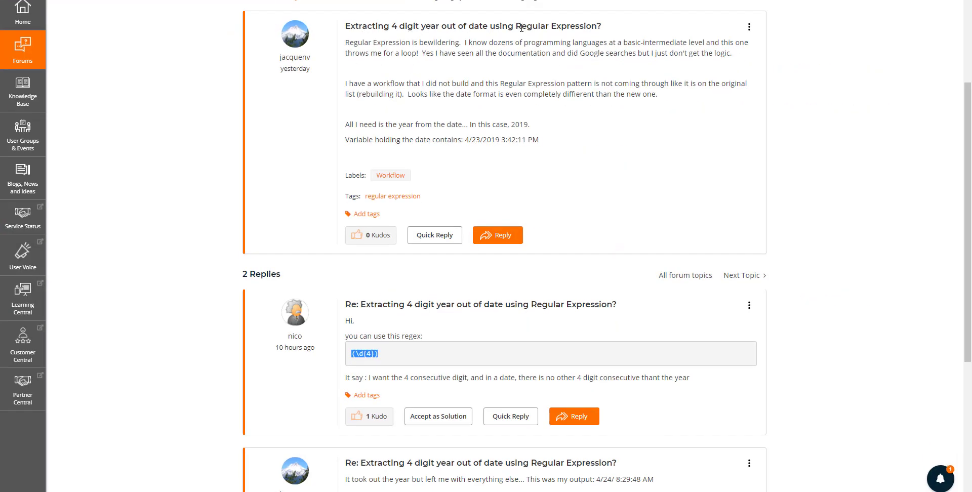
{"action": "mouse_move", "coordinate": [589, 39]}
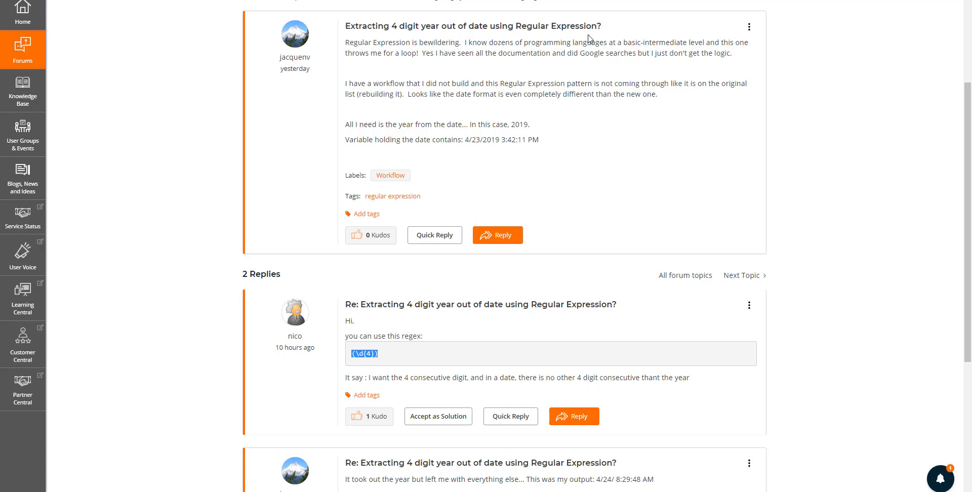
- Add a Set Workflow Variable action and create a new Date text variable
{"action": "left_click_drag", "start_coordinate": [473, 139], "coordinate": [539, 140]}
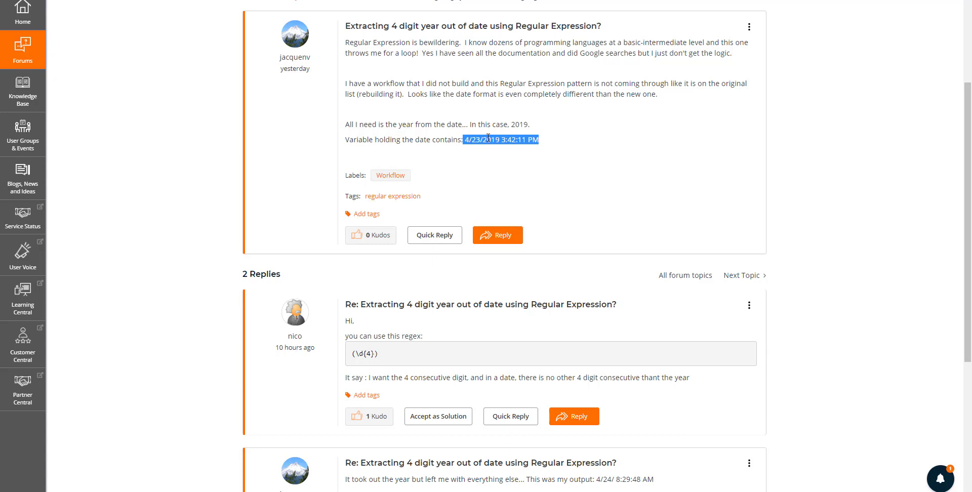
{"action": "mouse_move", "coordinate": [487, 136]}
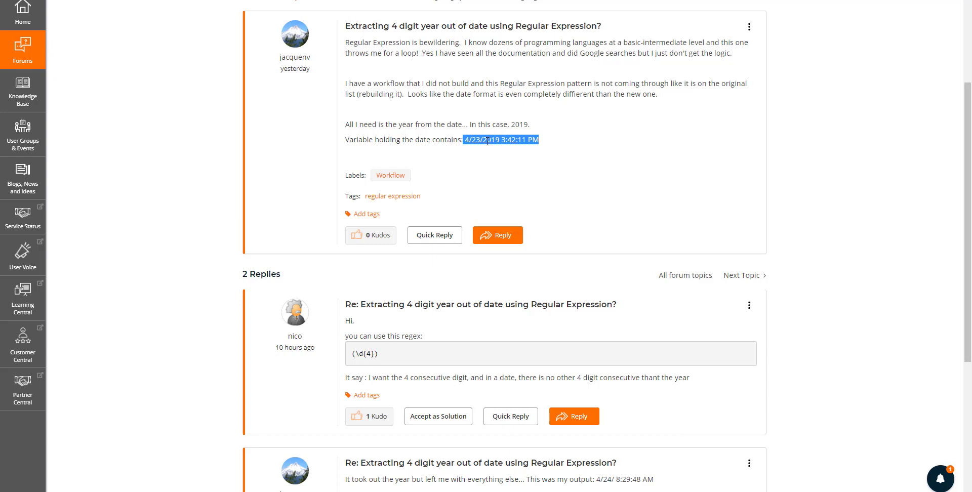
{"action": "mouse_move", "coordinate": [491, 168]}
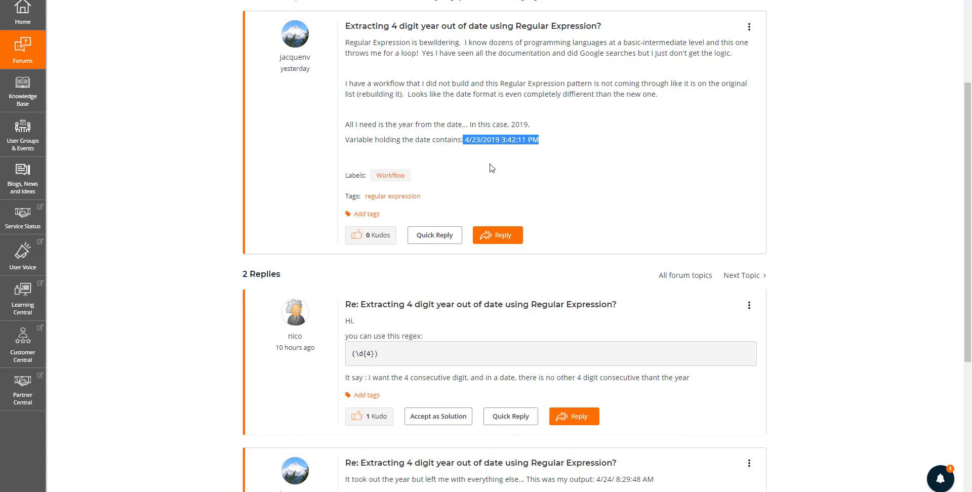
{"action": "mouse_move", "coordinate": [330, 346]}
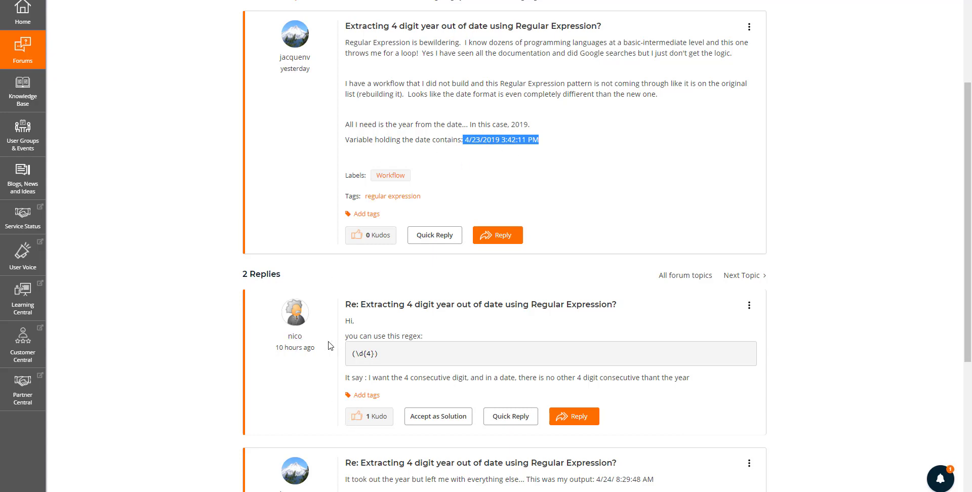
{"action": "double_click", "coordinate": [364, 354]}
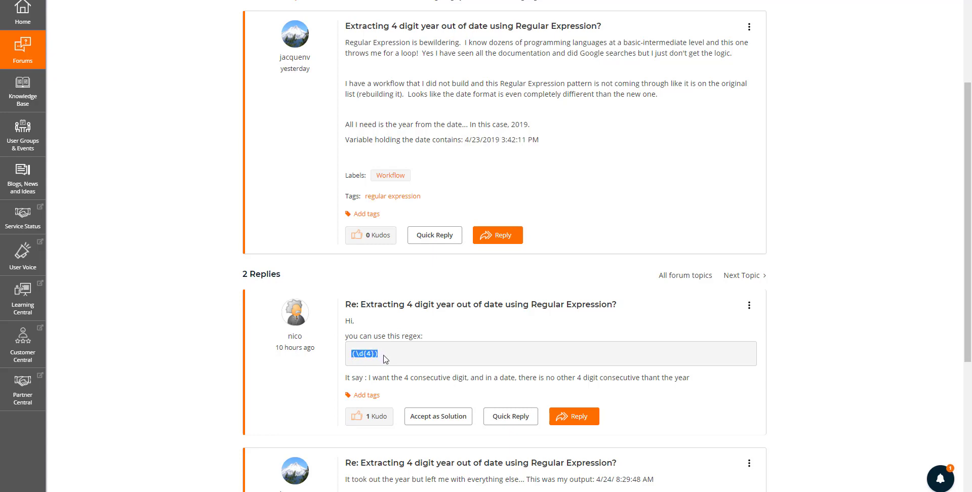
{"action": "mouse_move", "coordinate": [422, 382]}
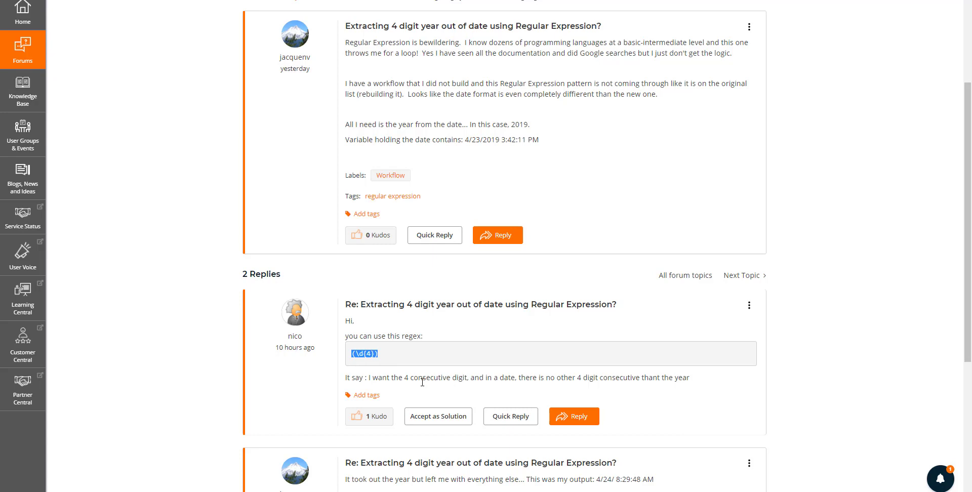
{"action": "mouse_move", "coordinate": [469, 392]}
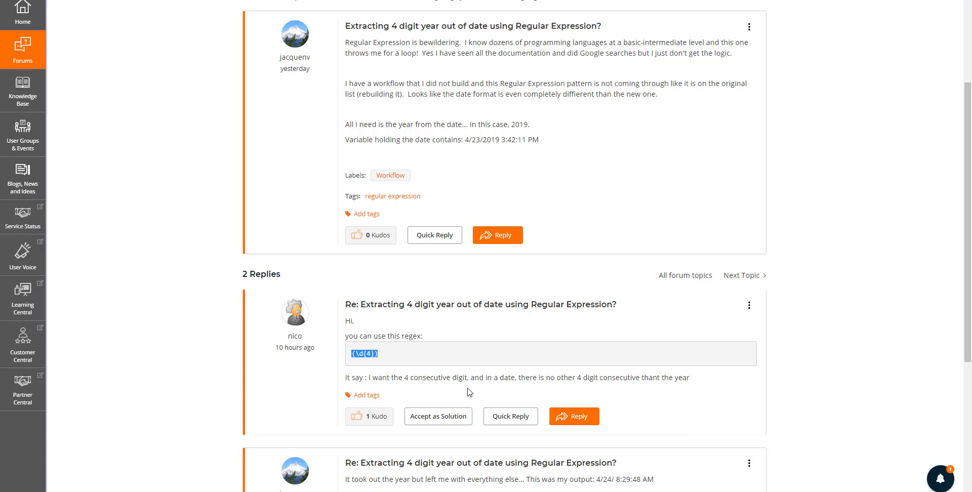
{"action": "mouse_move", "coordinate": [465, 375]}
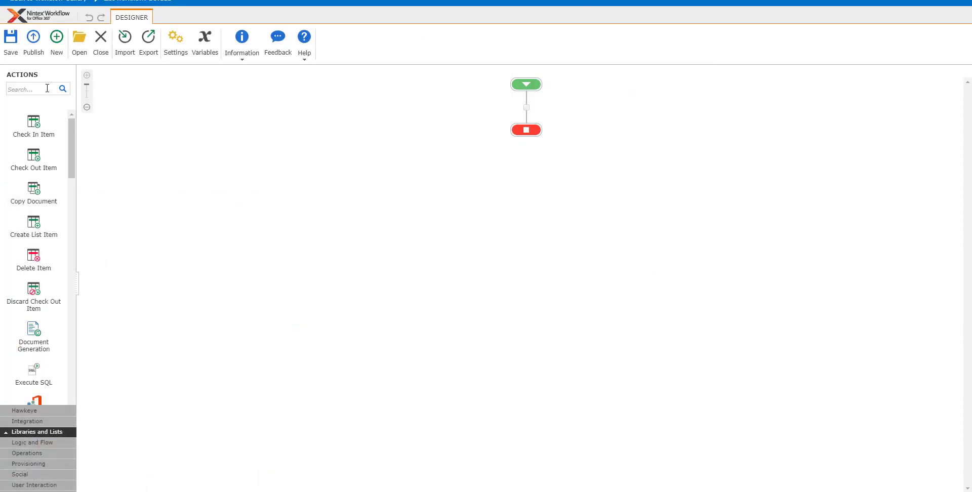
{"action": "left_click", "coordinate": [33, 89]}
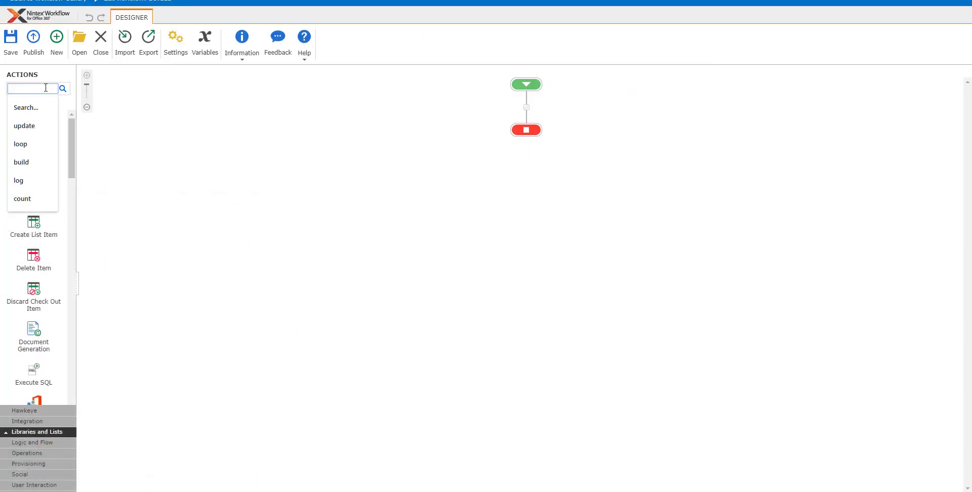
{"action": "type", "text": "varial"}
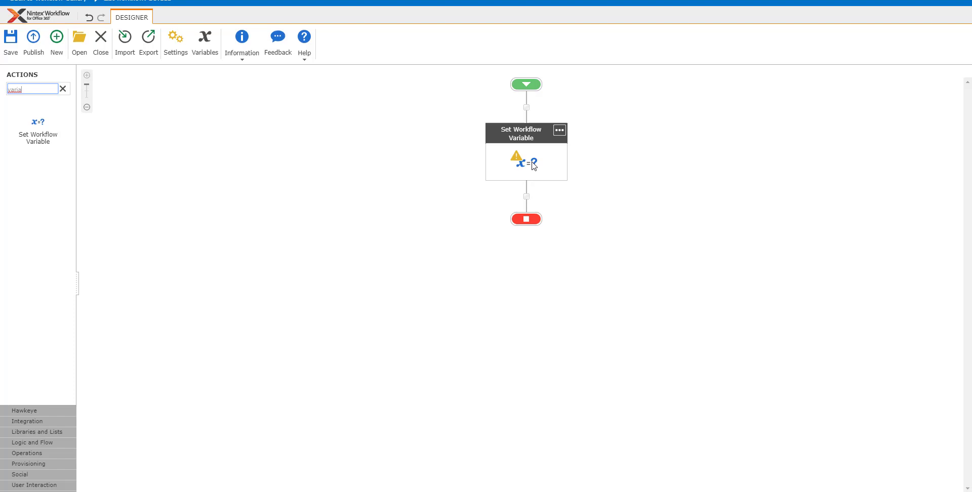
{"action": "double_click", "coordinate": [526, 153]}
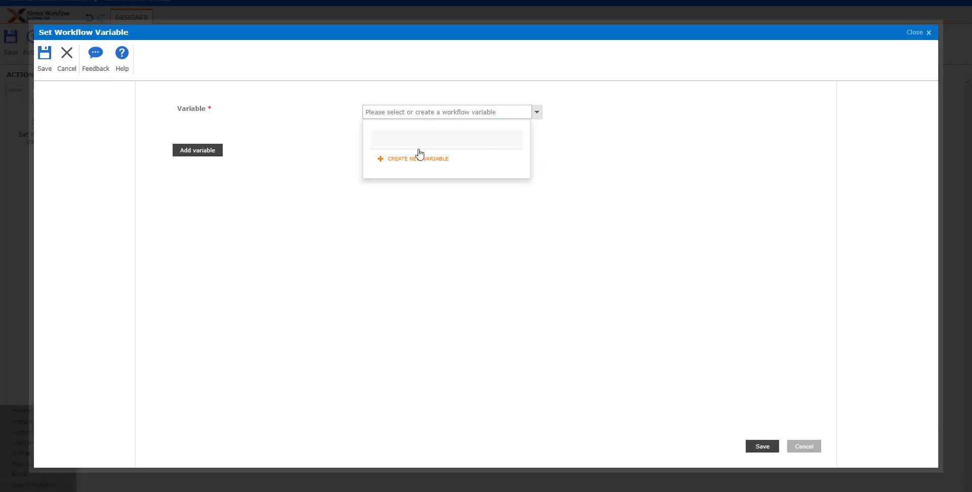
{"action": "type", "text": "Date"}
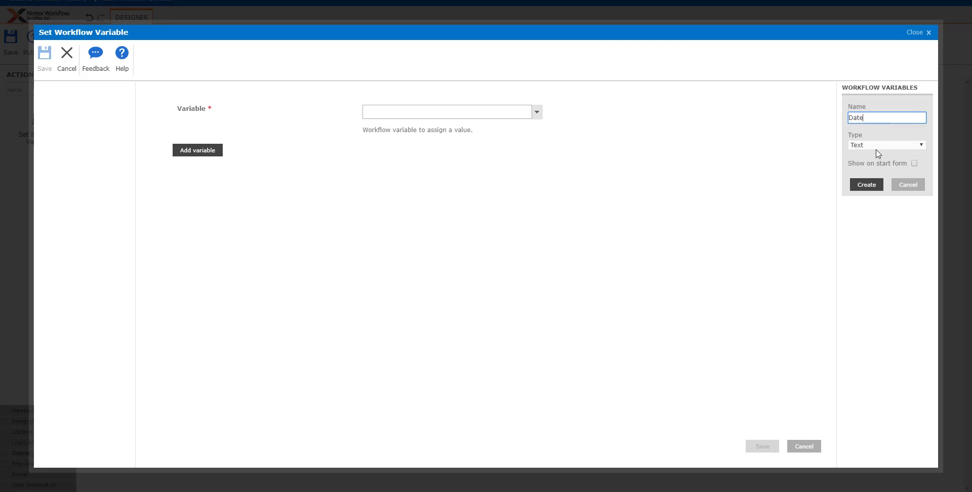
{"action": "left_click", "coordinate": [866, 185]}
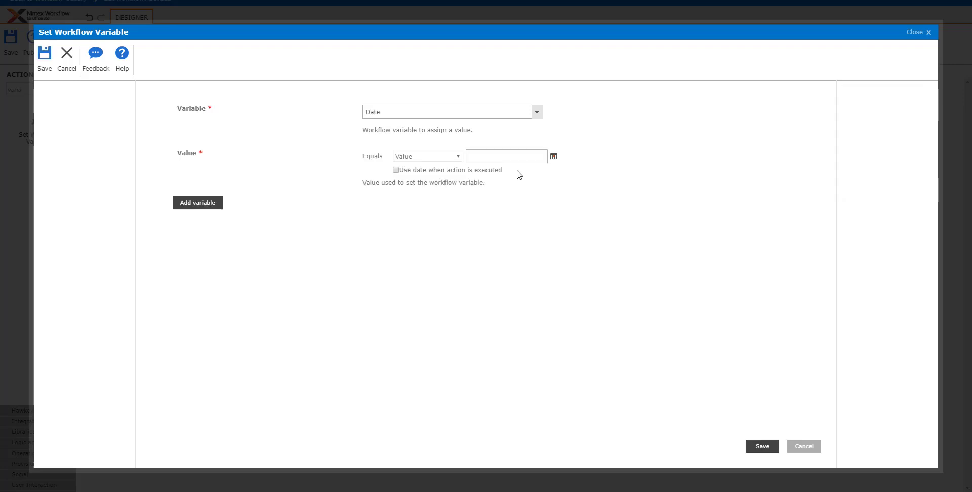
- Assign Date the date the action executes, after trying context and lookup sources, and save
{"action": "left_click", "coordinate": [396, 169]}
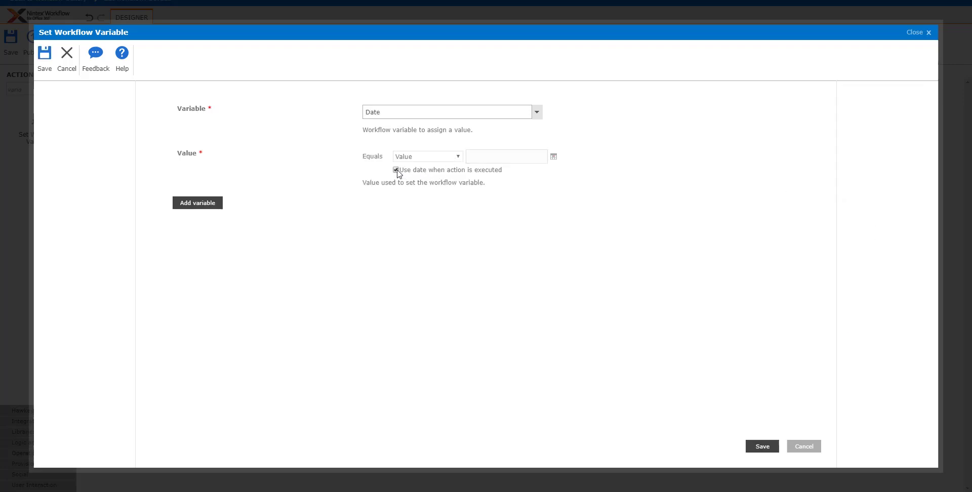
{"action": "left_click", "coordinate": [426, 156]}
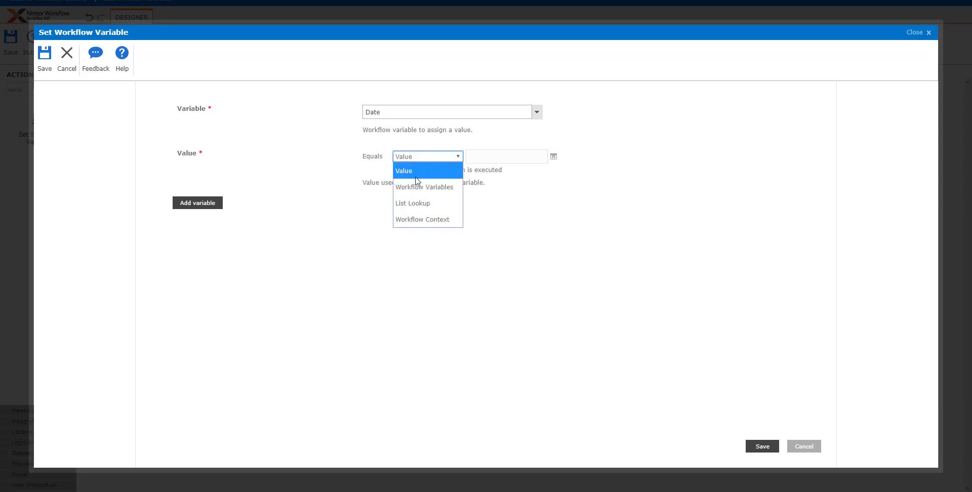
{"action": "left_click", "coordinate": [422, 219]}
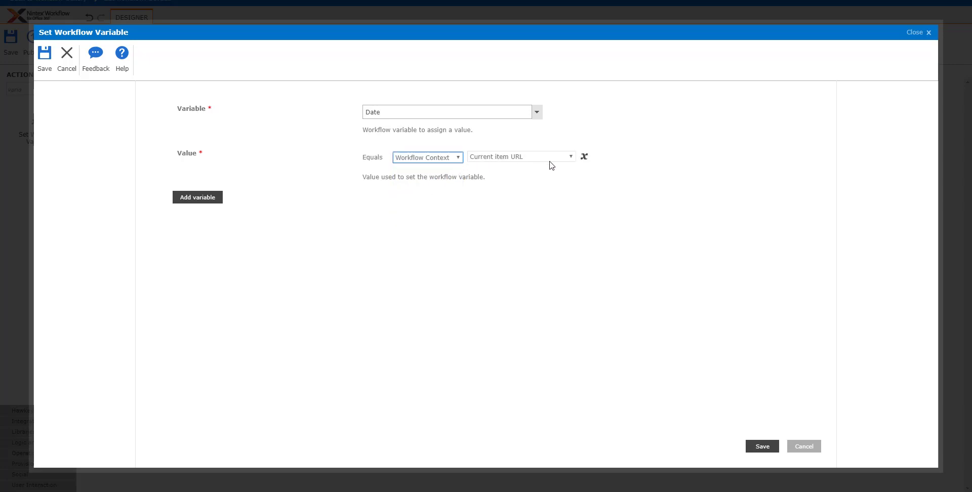
{"action": "left_click", "coordinate": [519, 156]}
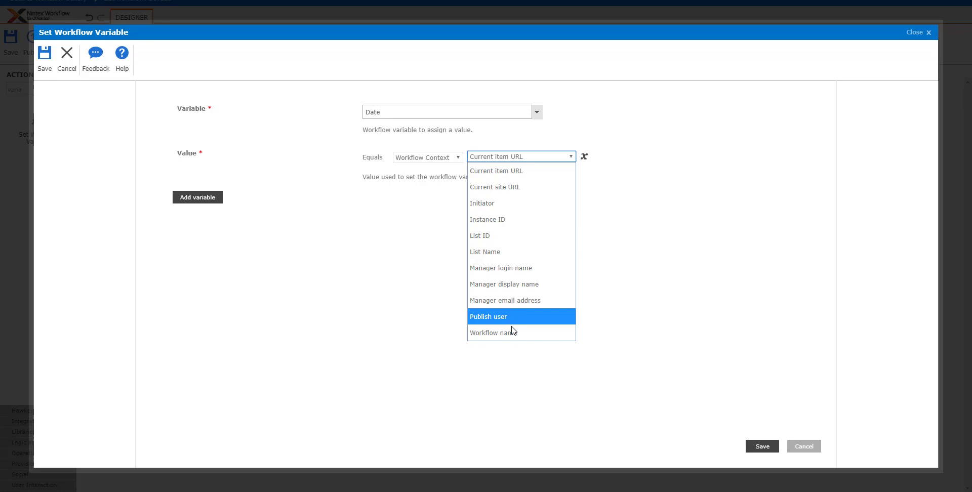
{"action": "left_click", "coordinate": [426, 157]}
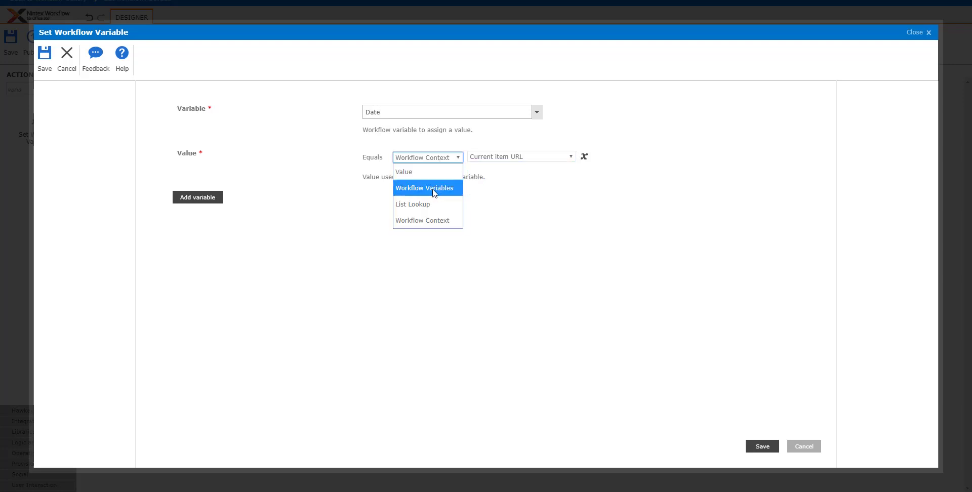
{"action": "mouse_move", "coordinate": [413, 204]}
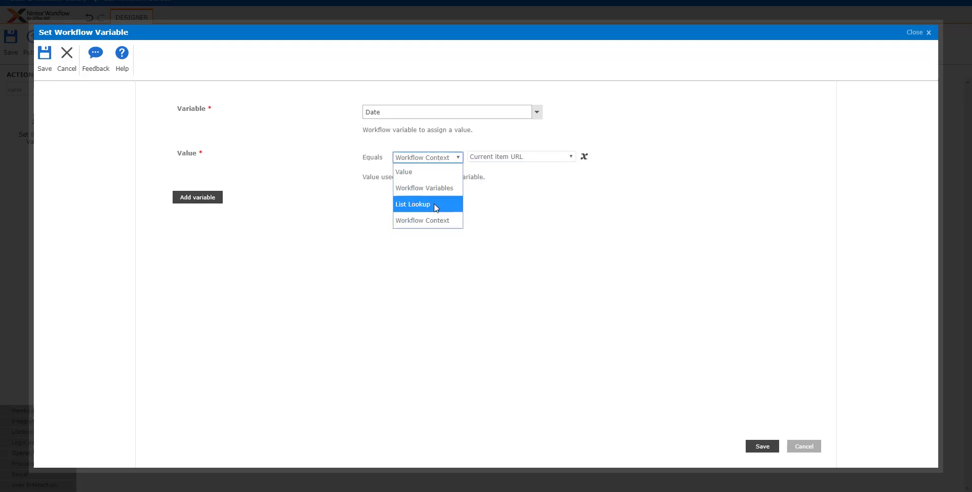
{"action": "left_click", "coordinate": [412, 205]}
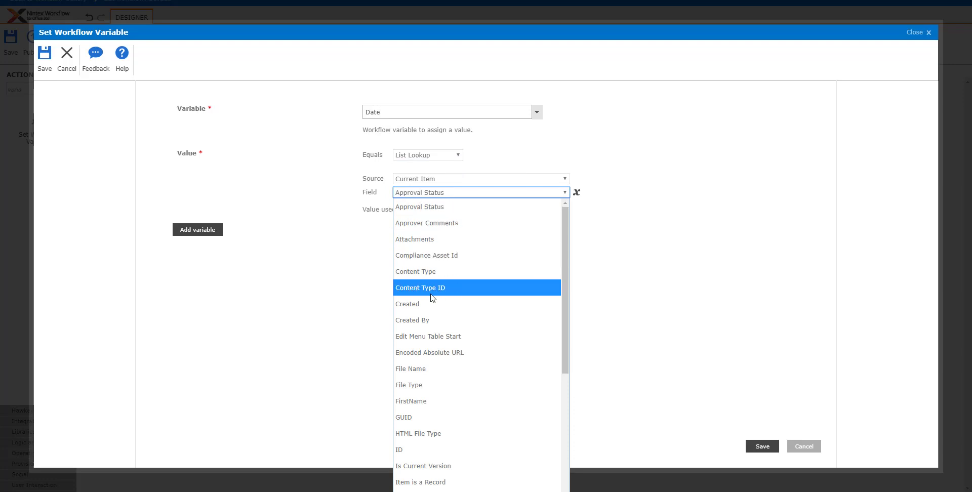
{"action": "left_click", "coordinate": [407, 304]}
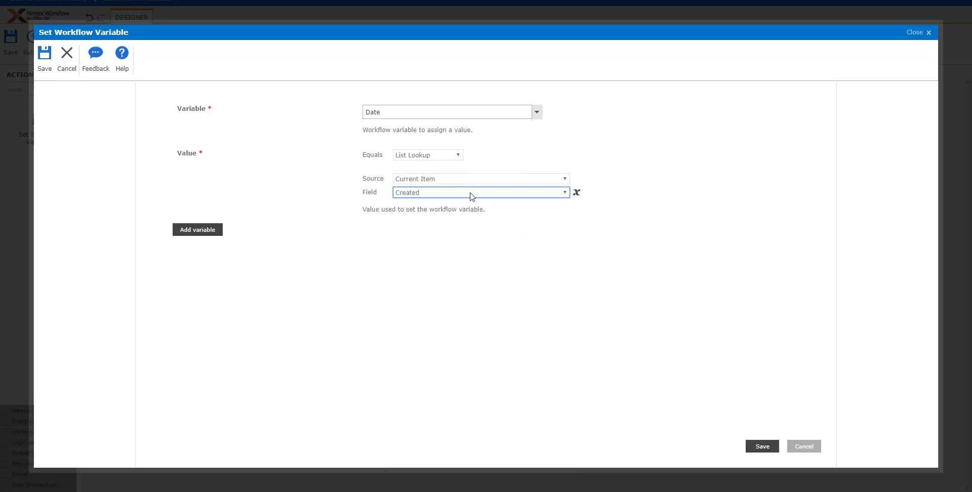
{"action": "mouse_move", "coordinate": [460, 164]}
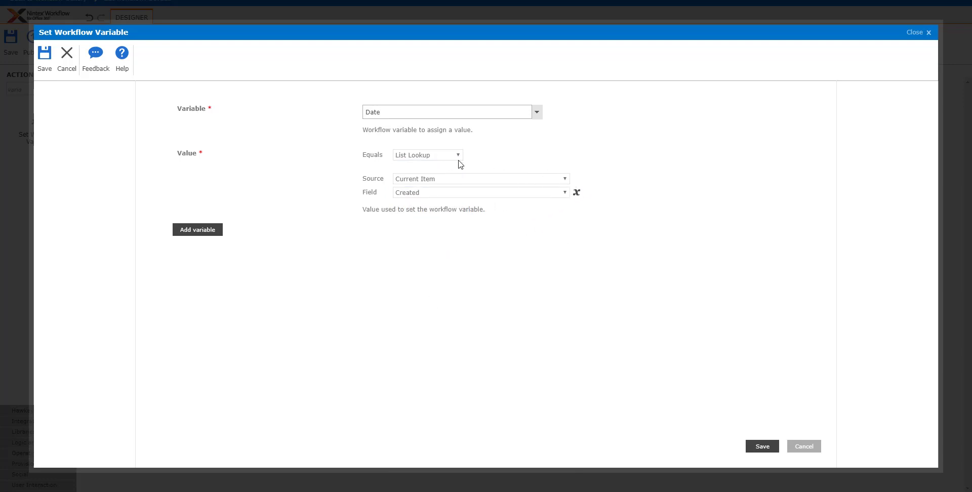
{"action": "left_click", "coordinate": [426, 155]}
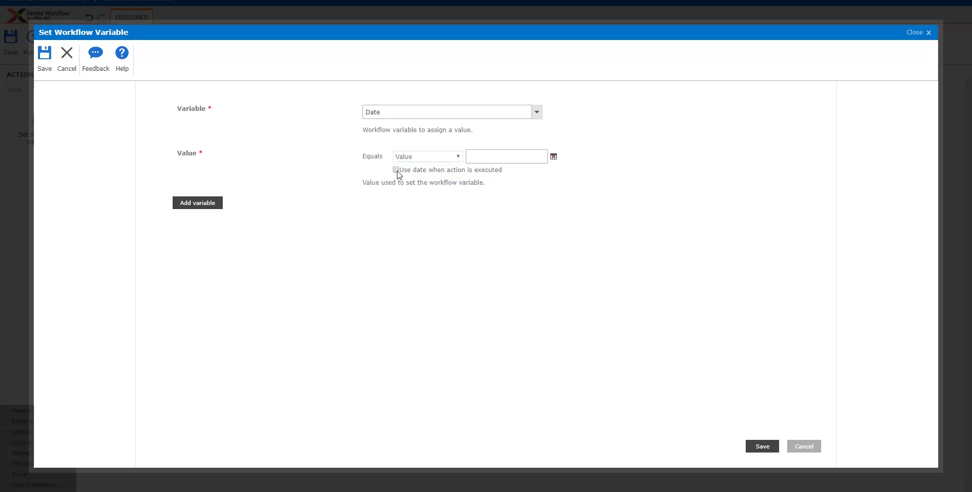
{"action": "left_click", "coordinate": [396, 169]}
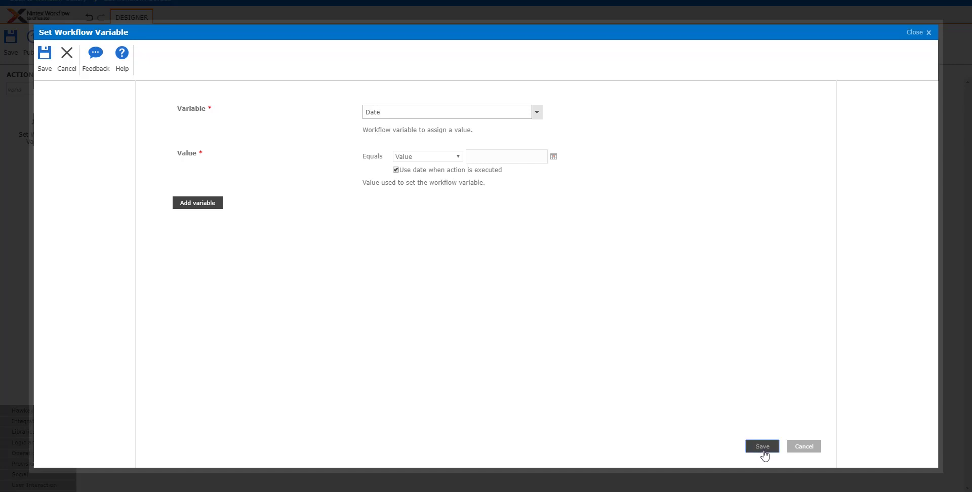
{"action": "left_click", "coordinate": [762, 447]}
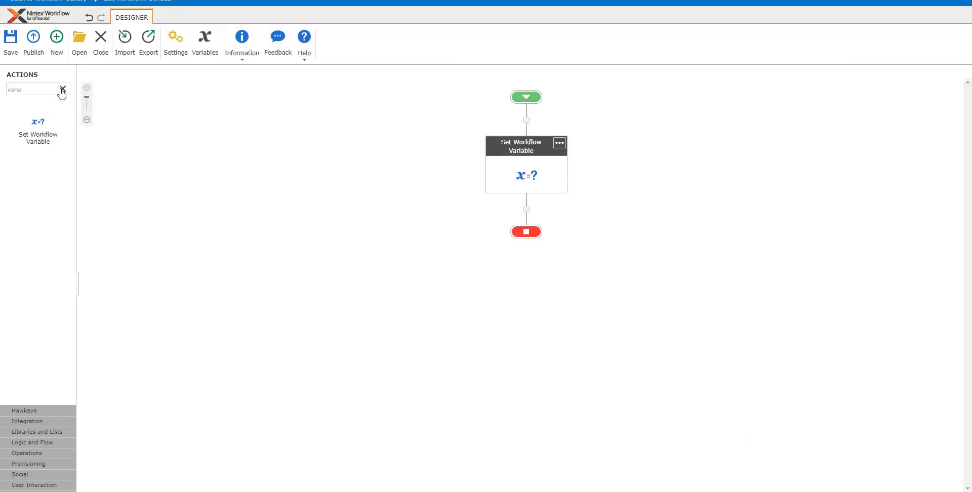
- Add a Log to History List step whose message logs {Variable:Date}, and save it
{"action": "left_click", "coordinate": [61, 89]}
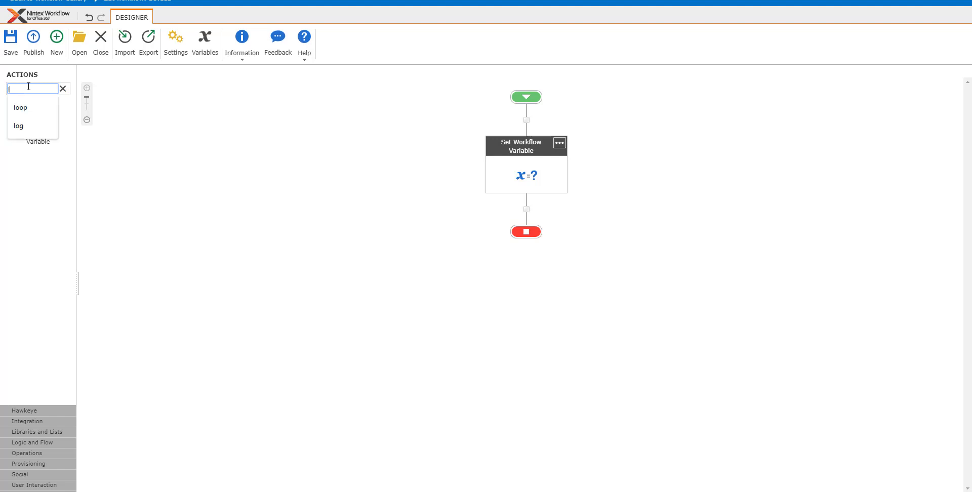
{"action": "type", "text": "log"}
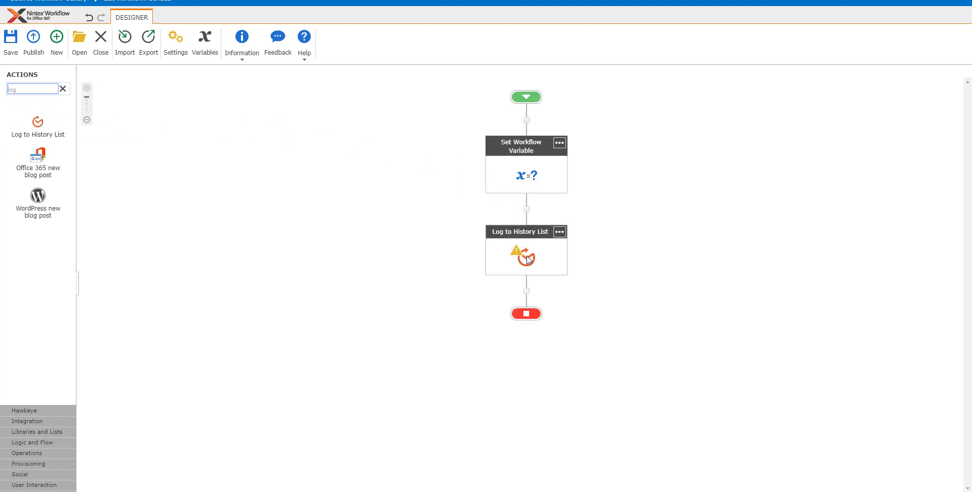
{"action": "double_click", "coordinate": [525, 255]}
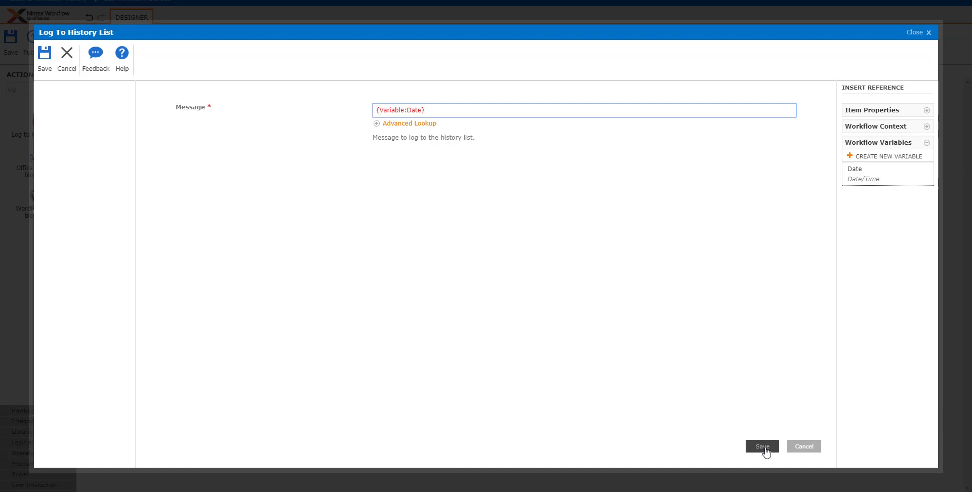
{"action": "left_click", "coordinate": [762, 446]}
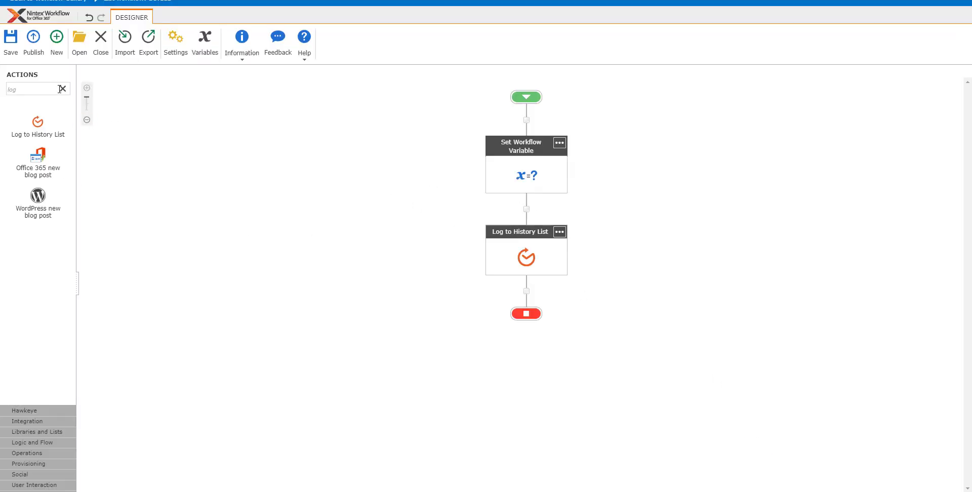
- Add a Regular Expression step extracting from Date, and copy the forum's year regex
{"action": "left_click", "coordinate": [31, 89]}
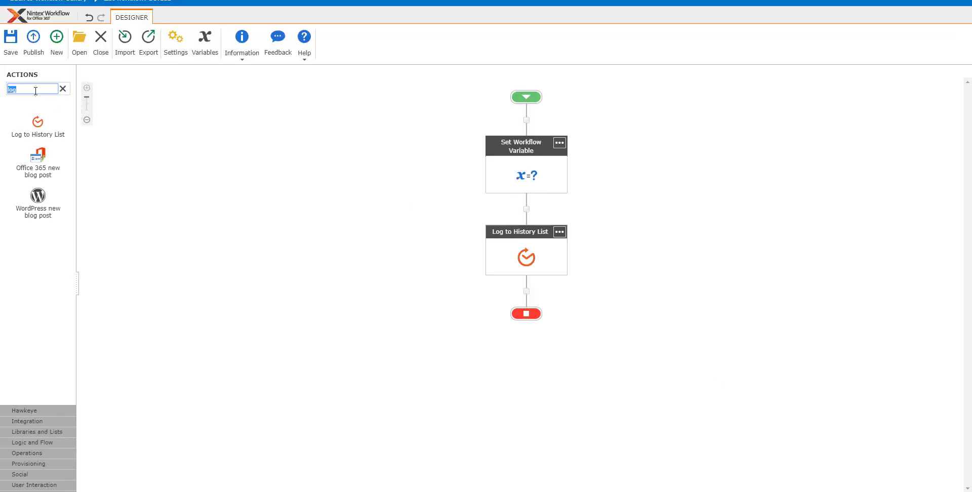
{"action": "type", "text": "reg"}
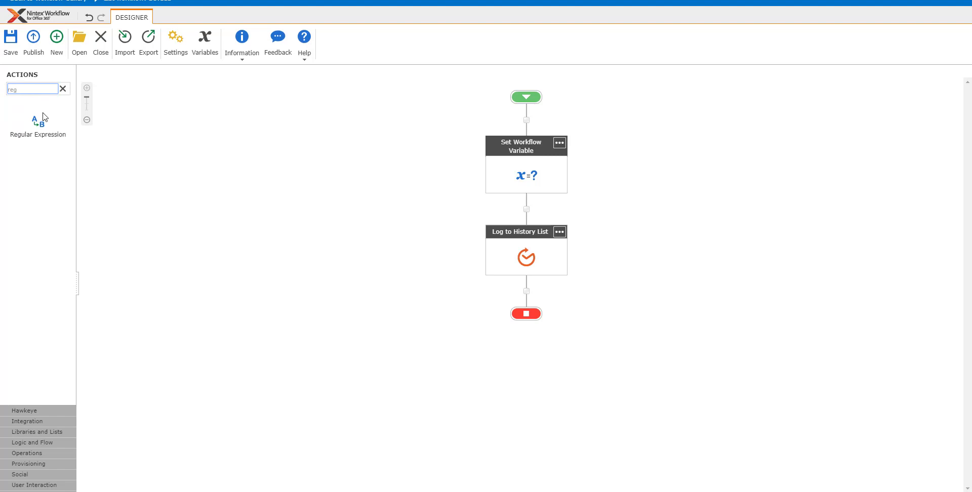
{"action": "left_click_drag", "start_coordinate": [38, 124], "coordinate": [526, 291]}
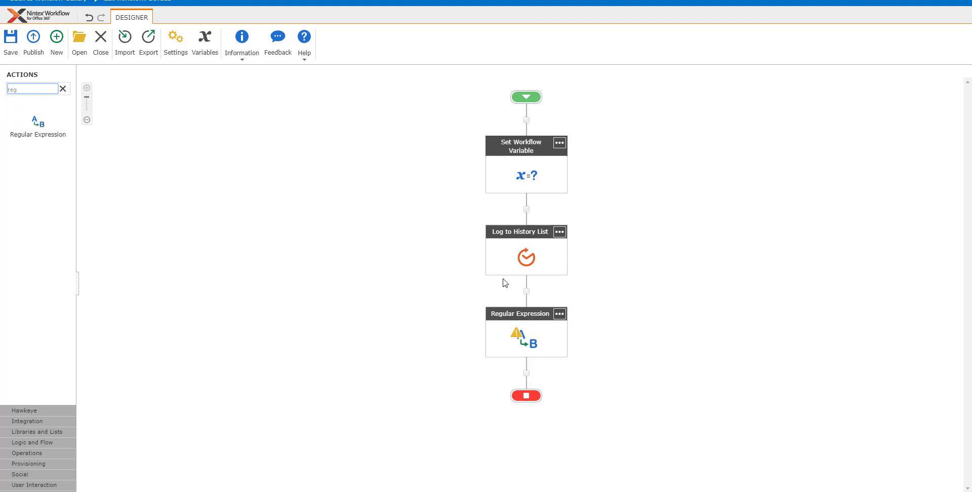
{"action": "double_click", "coordinate": [521, 335]}
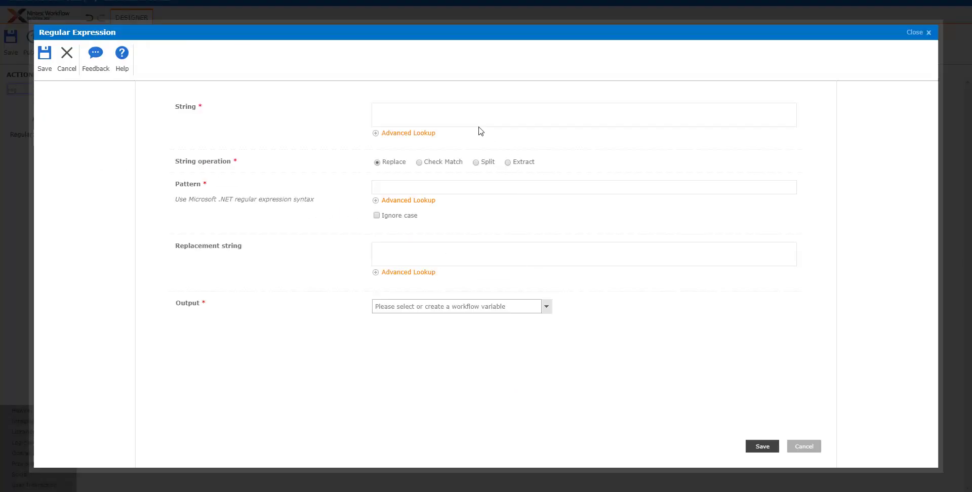
{"action": "left_click", "coordinate": [508, 162]}
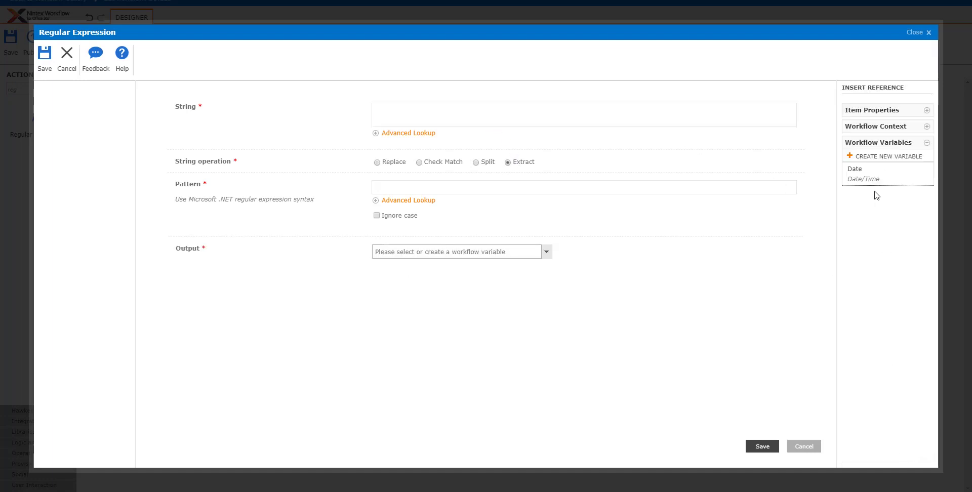
{"action": "left_click", "coordinate": [855, 168]}
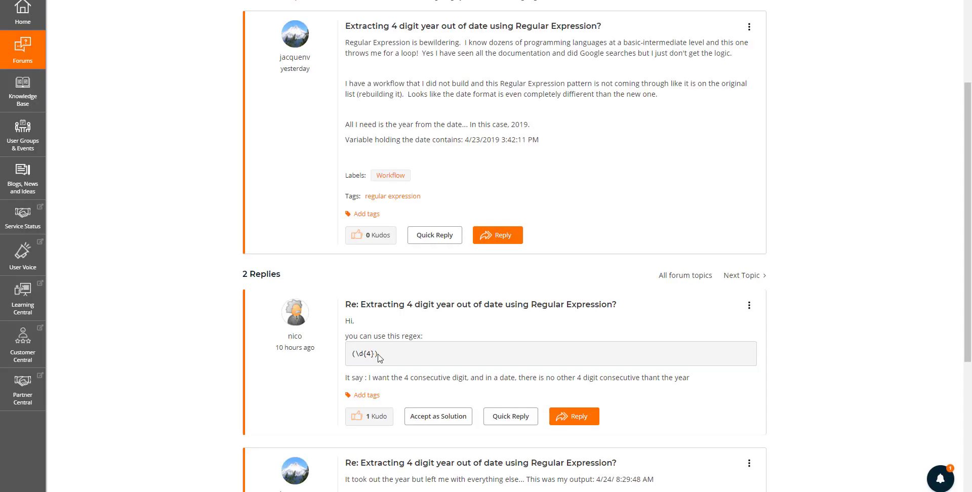
{"action": "double_click", "coordinate": [365, 353]}
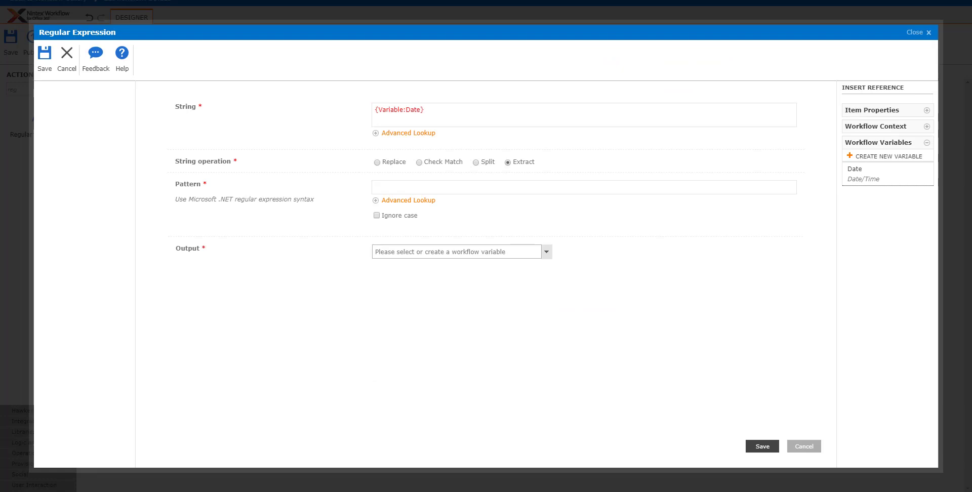
- Set pattern (\d{4}) with output to new variable YearExtractedCollection, and save
{"action": "type", "text": "(\\d{4})"}
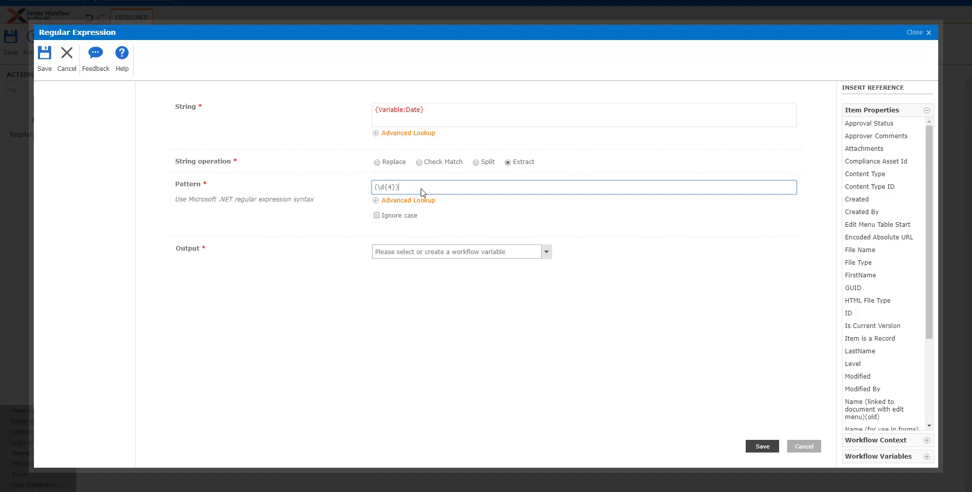
{"action": "mouse_move", "coordinate": [544, 257]}
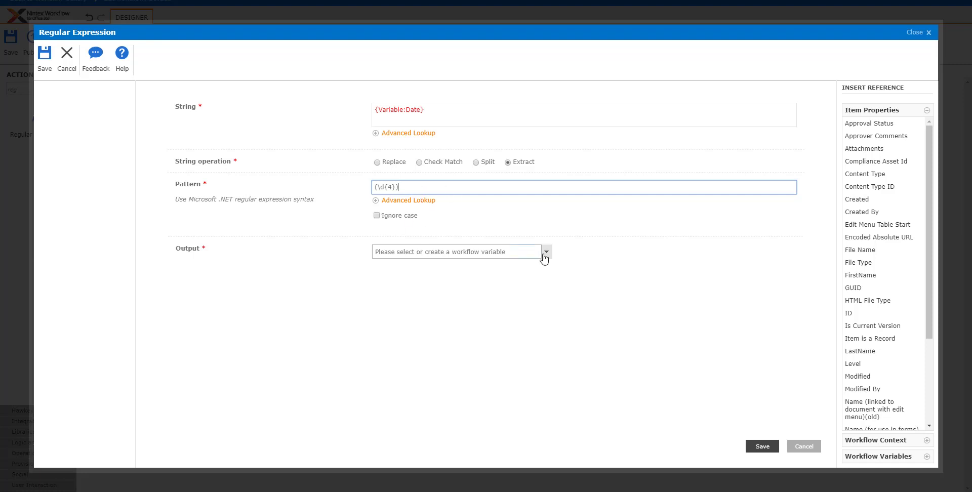
{"action": "mouse_move", "coordinate": [505, 171]}
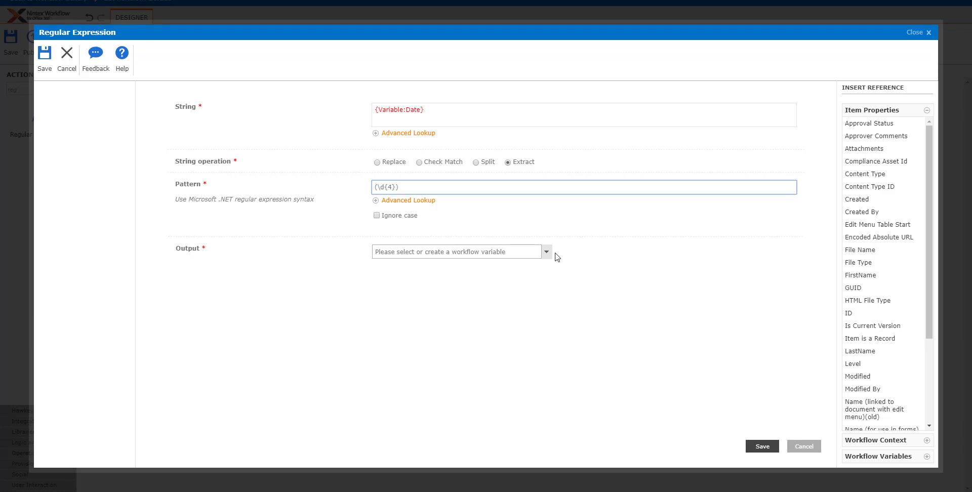
{"action": "left_click", "coordinate": [544, 252]}
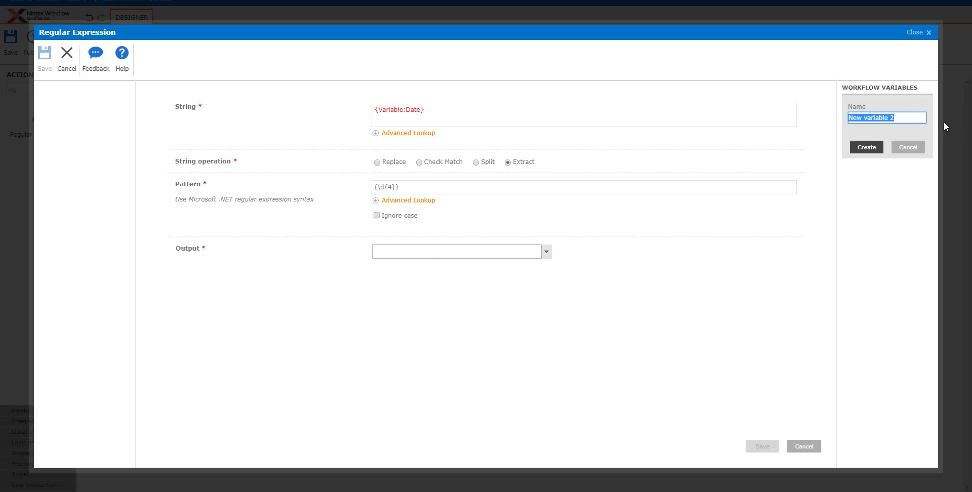
{"action": "type", "text": "Extrac"}
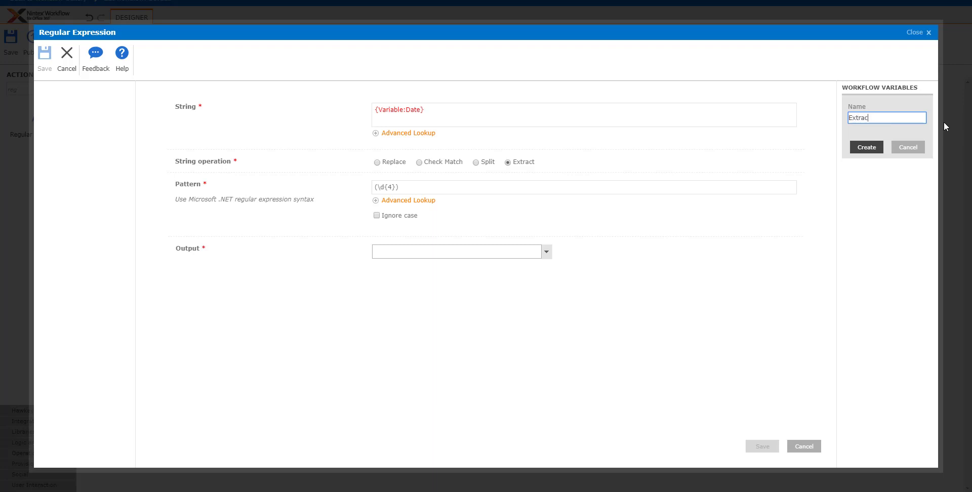
{"action": "type", "text": "YExtractEar"}
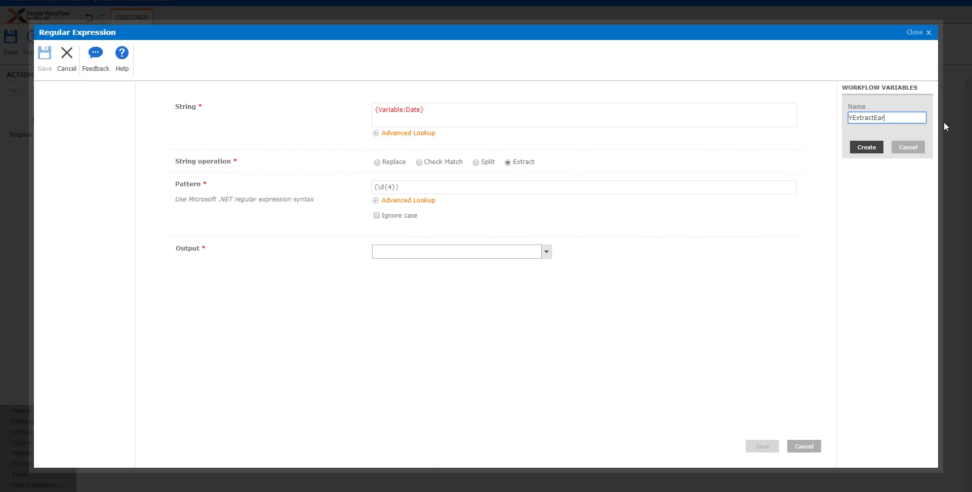
{"action": "type", "text": "Year"}
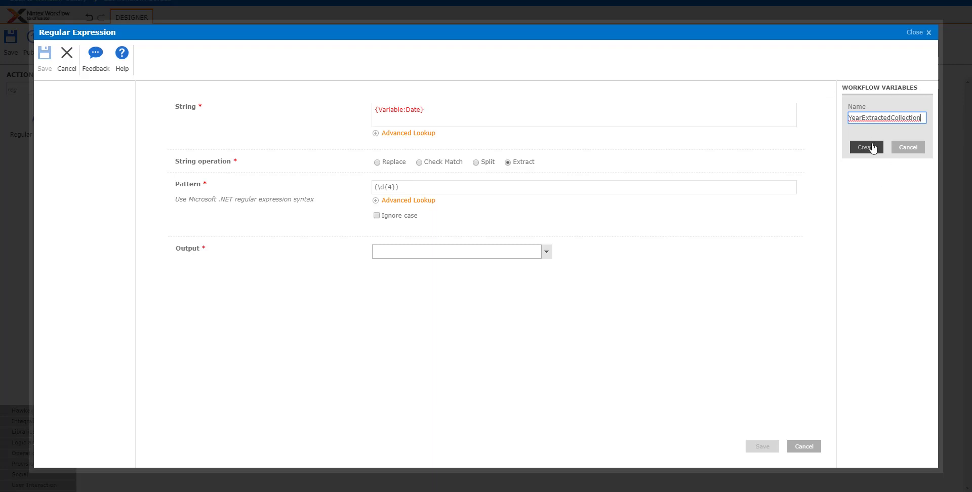
{"action": "left_click", "coordinate": [865, 147]}
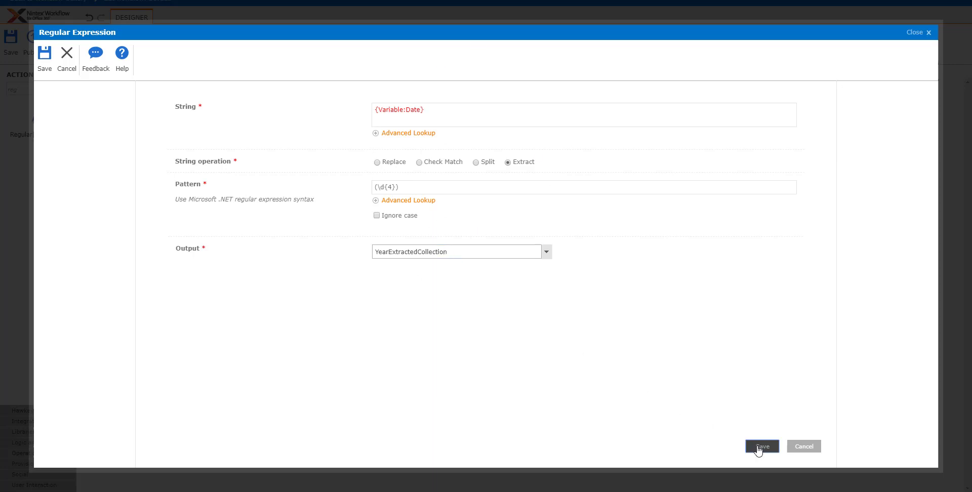
{"action": "left_click", "coordinate": [762, 447]}
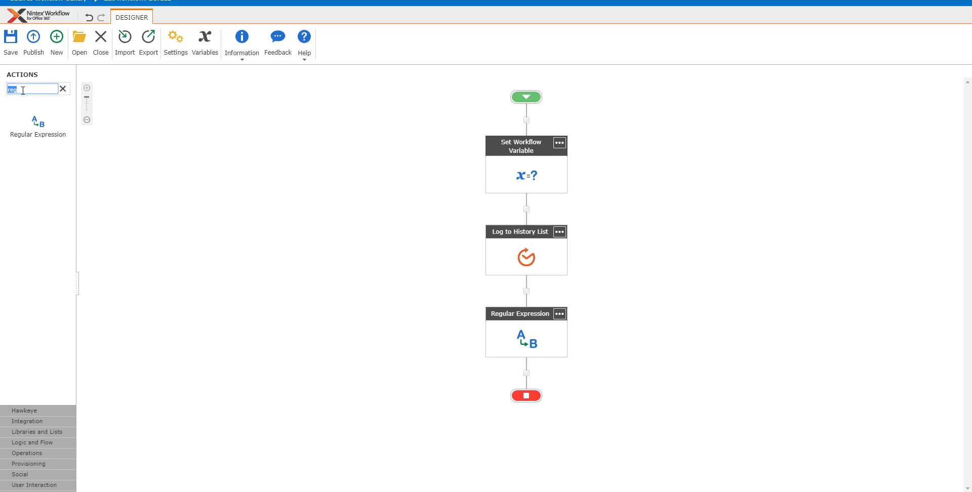
- Add a second Log to History List logging {Variable:YearExtractedCollection}, and save
{"action": "type", "text": "log"}
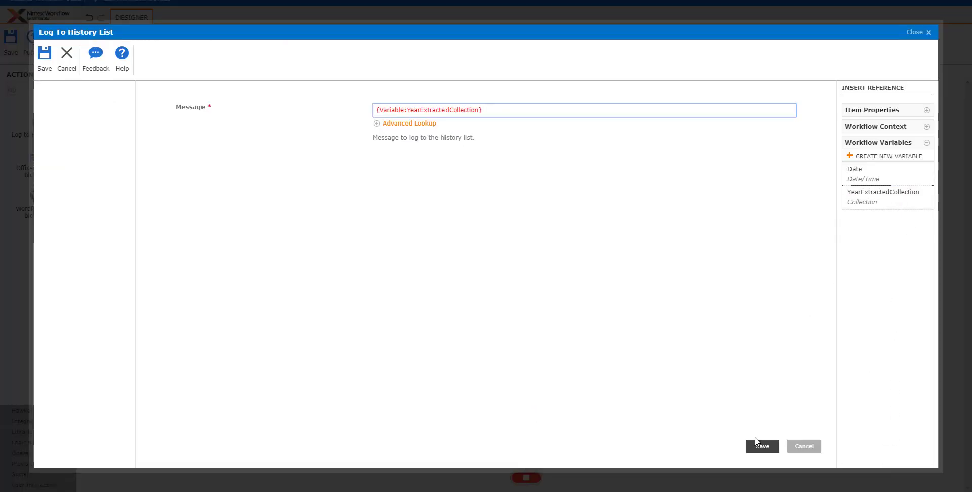
{"action": "left_click", "coordinate": [762, 446]}
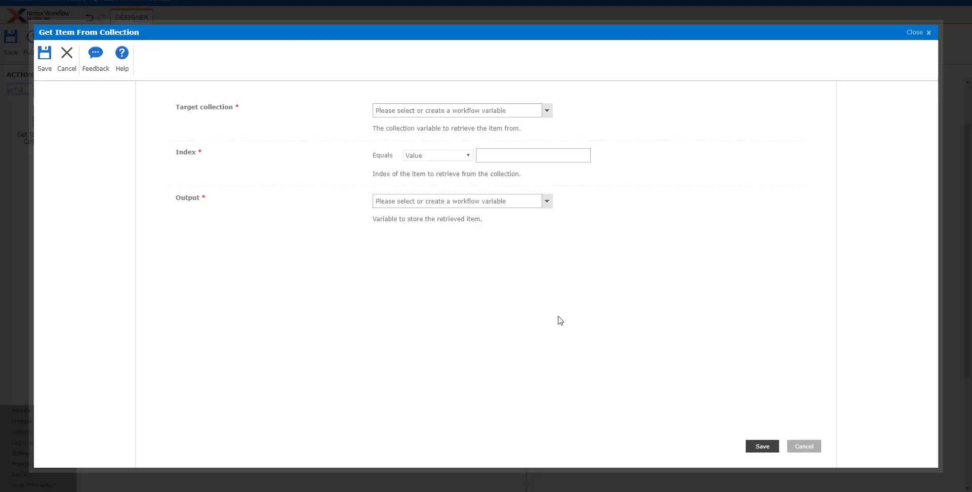
- Read index 0 of YearExtractedCollection into a new Text variable YearOnly, and save
{"action": "type", "text": "0"}
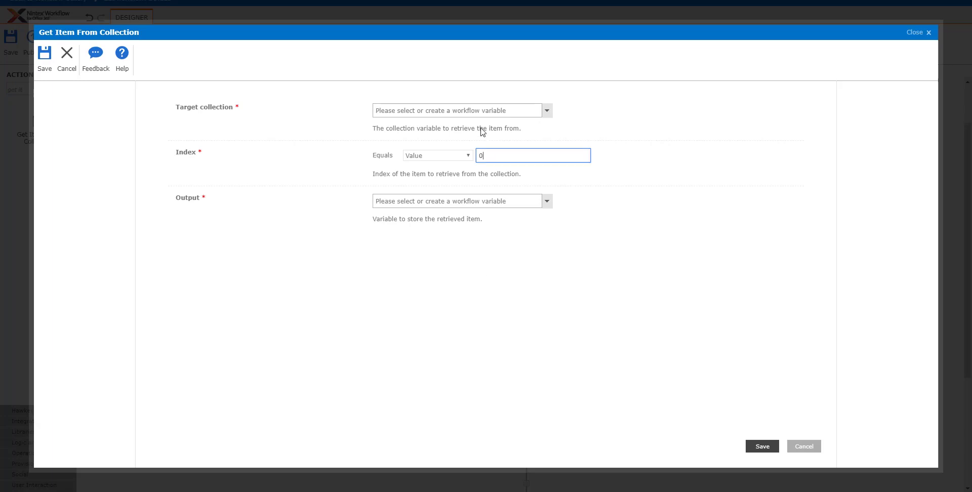
{"action": "left_click", "coordinate": [458, 111]}
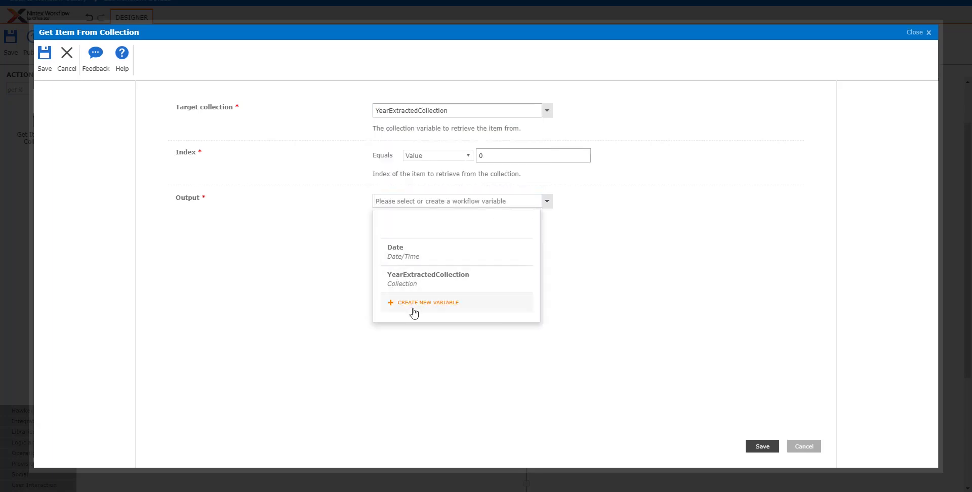
{"action": "left_click", "coordinate": [427, 302]}
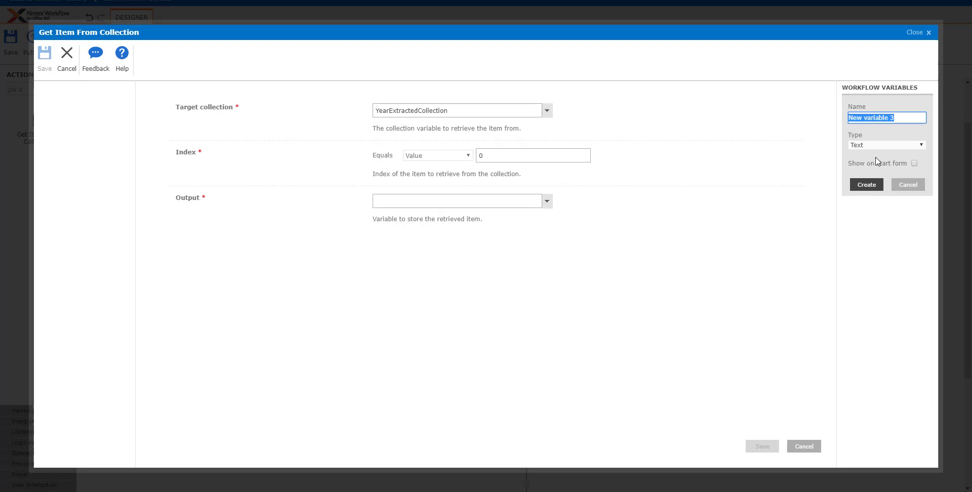
{"action": "type", "text": "Y"}
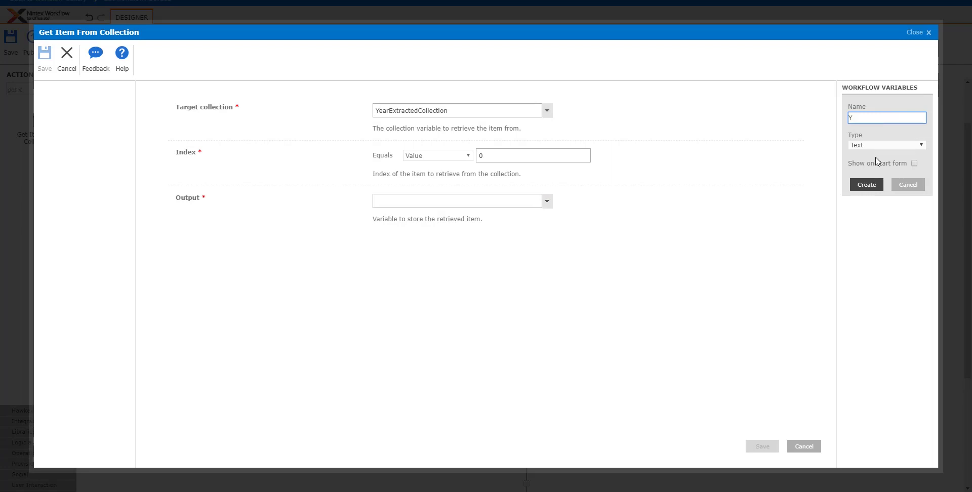
{"action": "type", "text": "earOnly"}
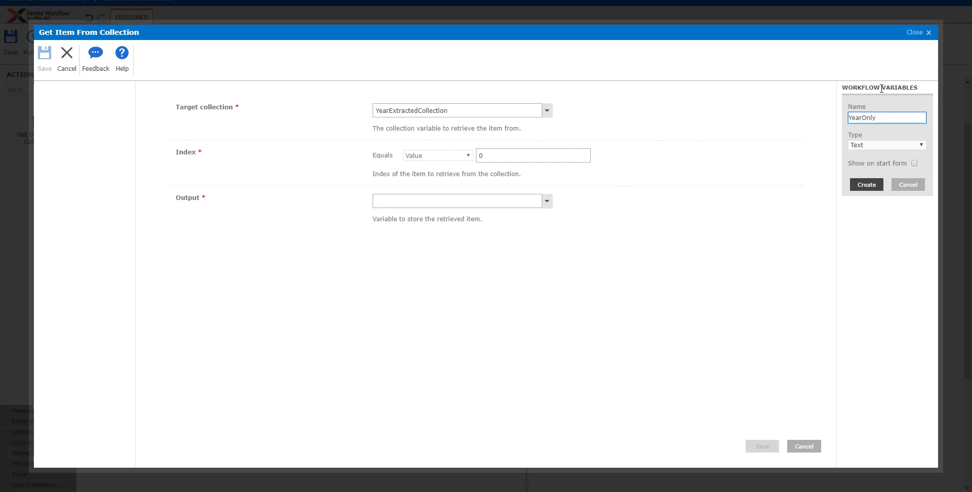
{"action": "left_click", "coordinate": [886, 145]}
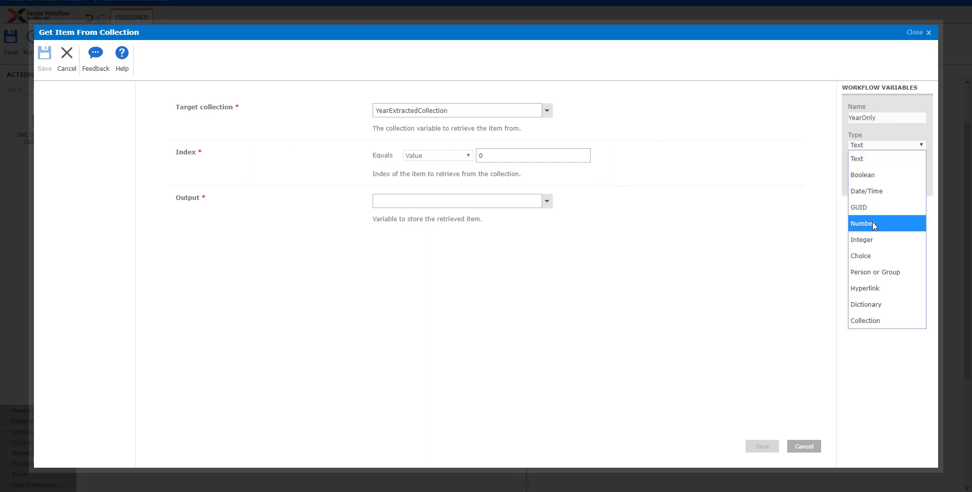
{"action": "left_click", "coordinate": [862, 223]}
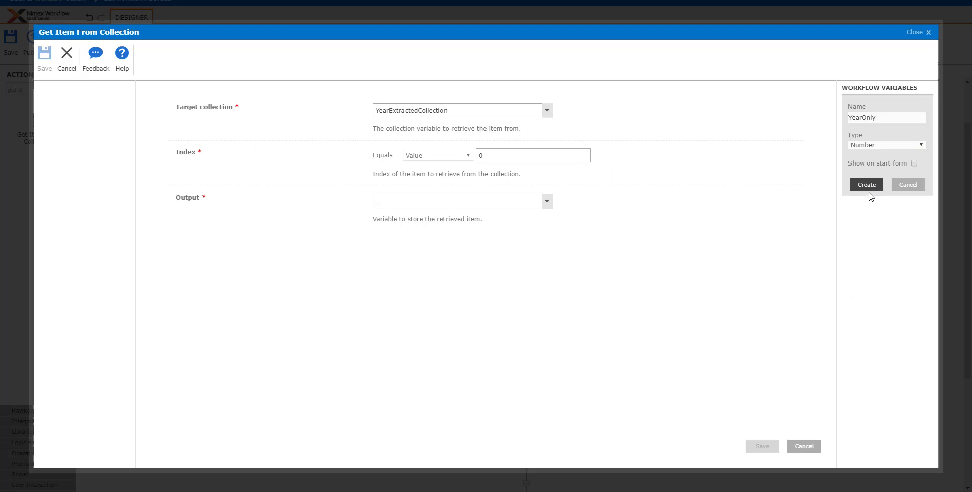
{"action": "left_click", "coordinate": [887, 144]}
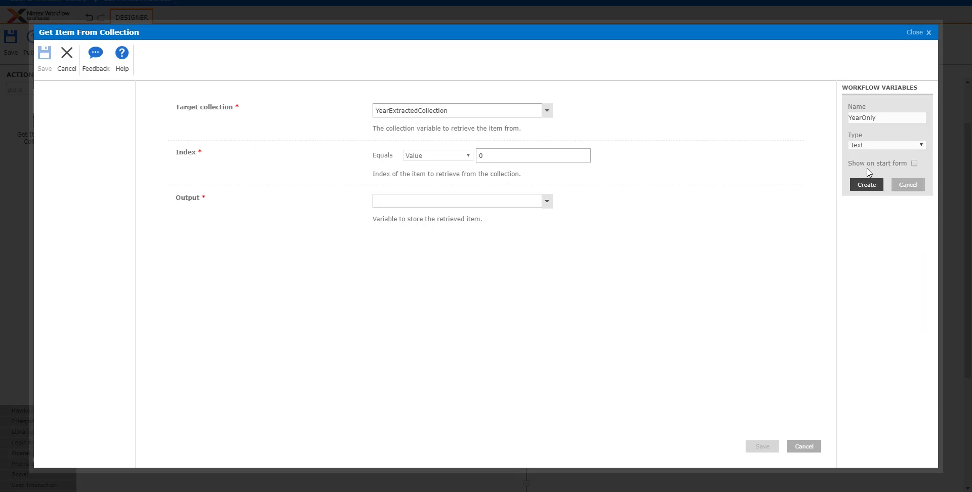
{"action": "left_click", "coordinate": [866, 184]}
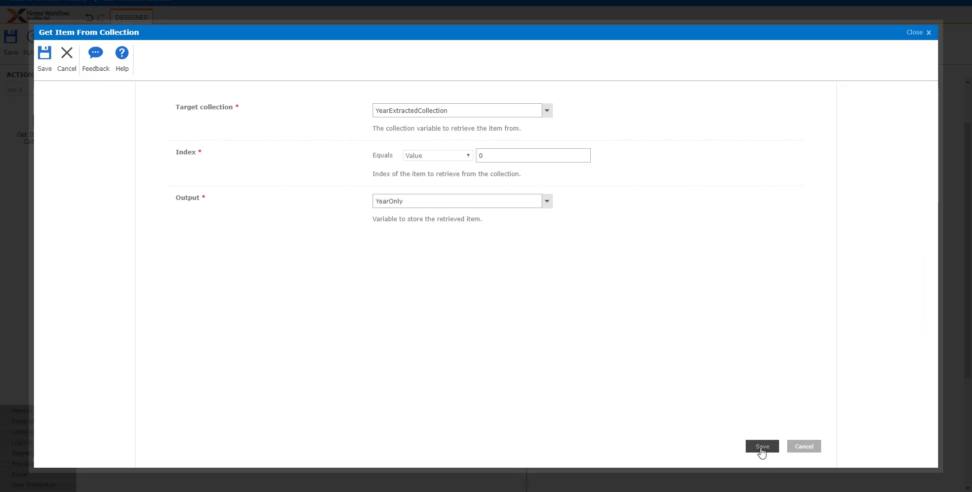
{"action": "left_click", "coordinate": [761, 447]}
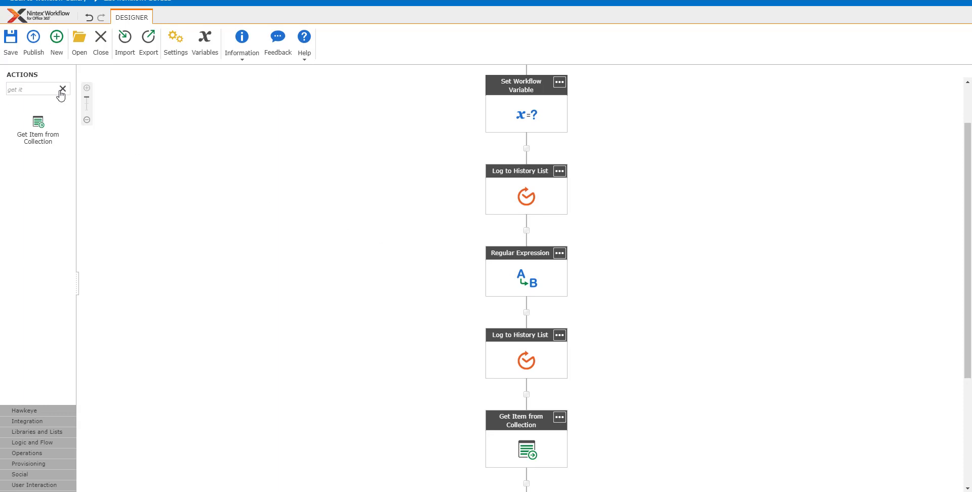
- Add a Log to History List after Get Item From Collection, messaging the YearOnly variable
{"action": "left_click", "coordinate": [61, 89]}
{"action": "type", "text": "log"}
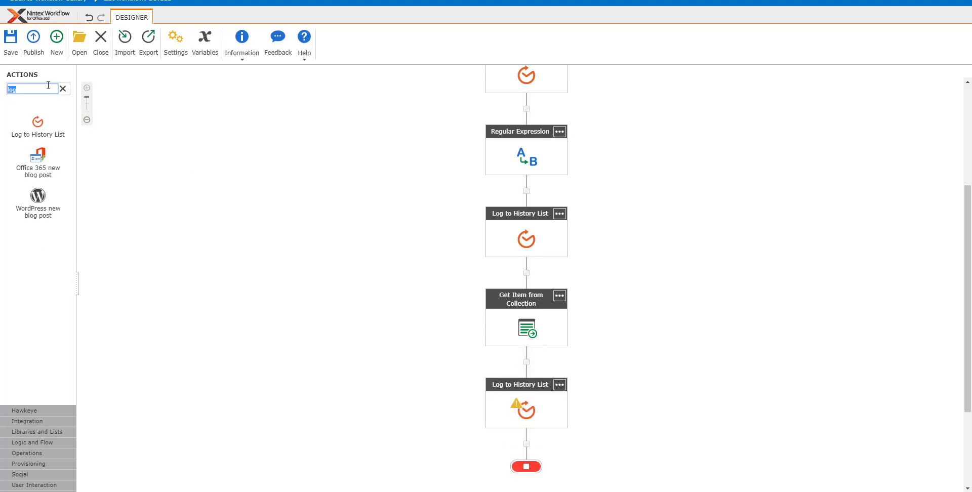
{"action": "type", "text": "update"}
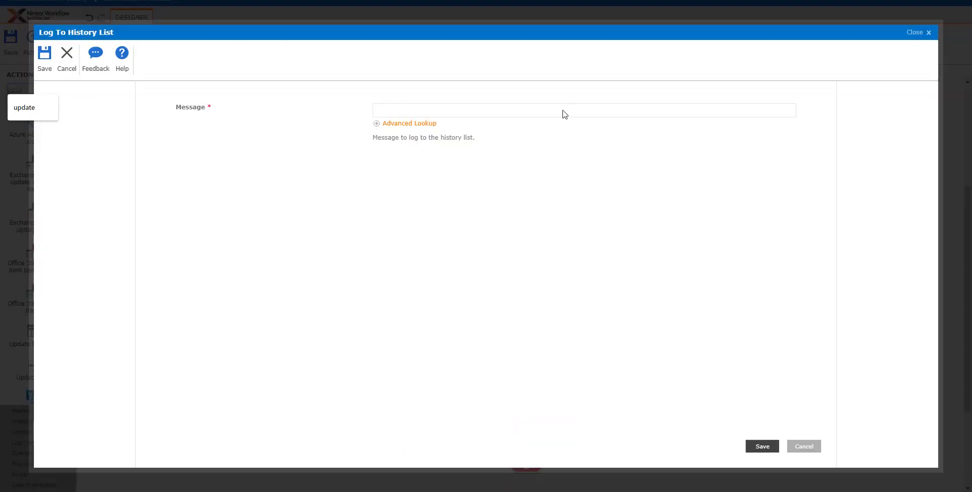
{"action": "left_click", "coordinate": [583, 110]}
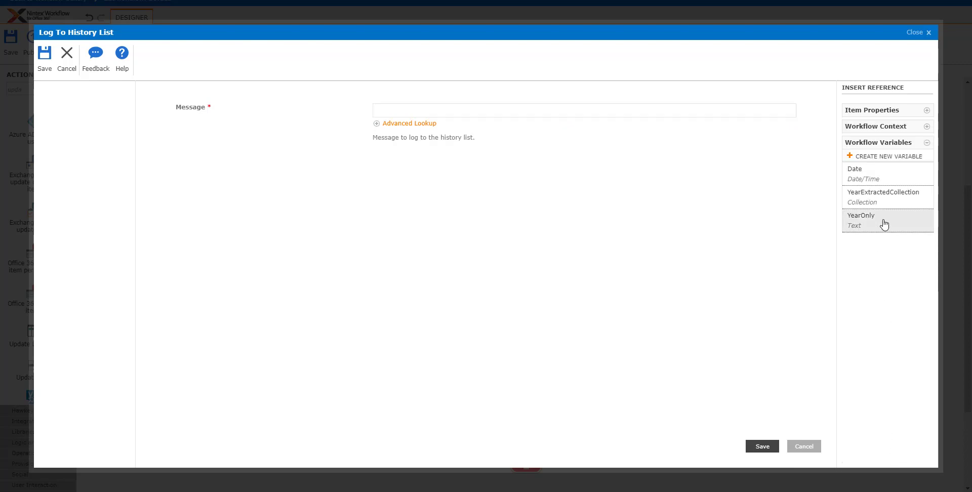
{"action": "left_click", "coordinate": [66, 55]}
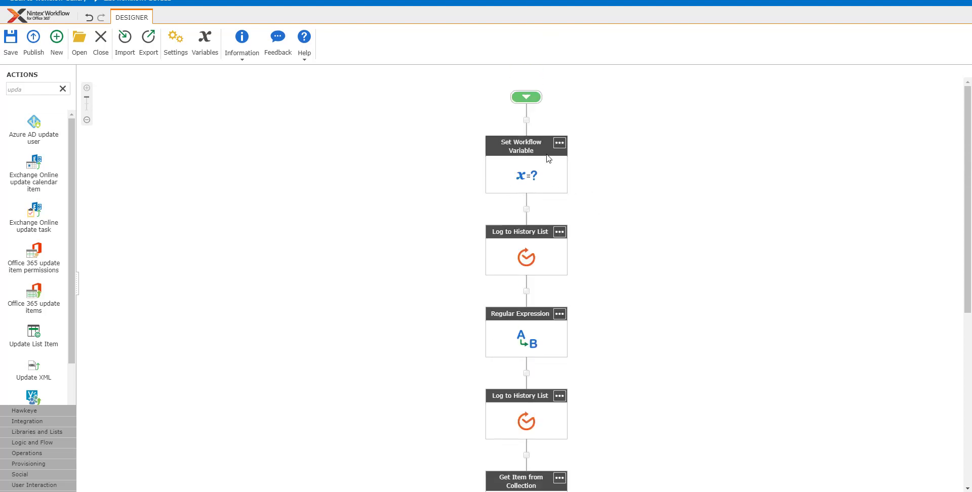
{"action": "mouse_move", "coordinate": [526, 356]}
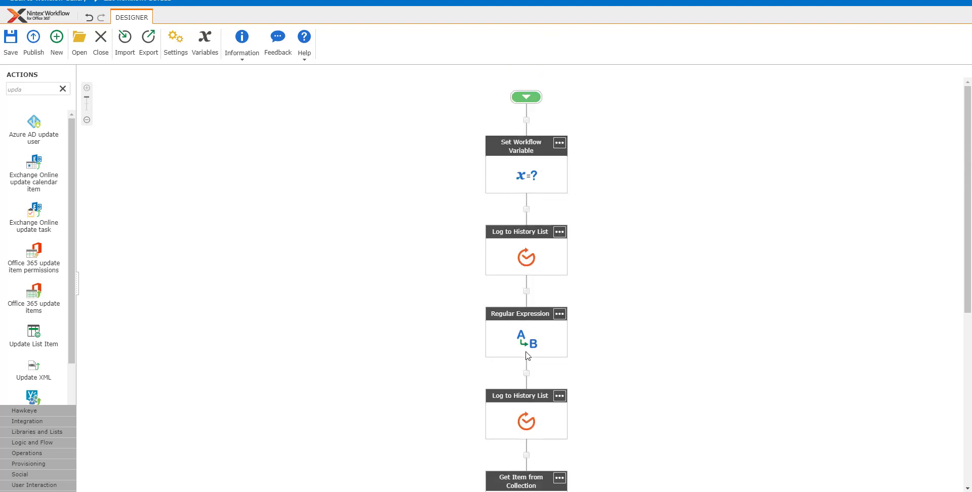
- Scroll through the workflow, close the designer, and confirm leaving with OK
{"action": "scroll", "scroll_direction": "down", "scroll_amount": 3}
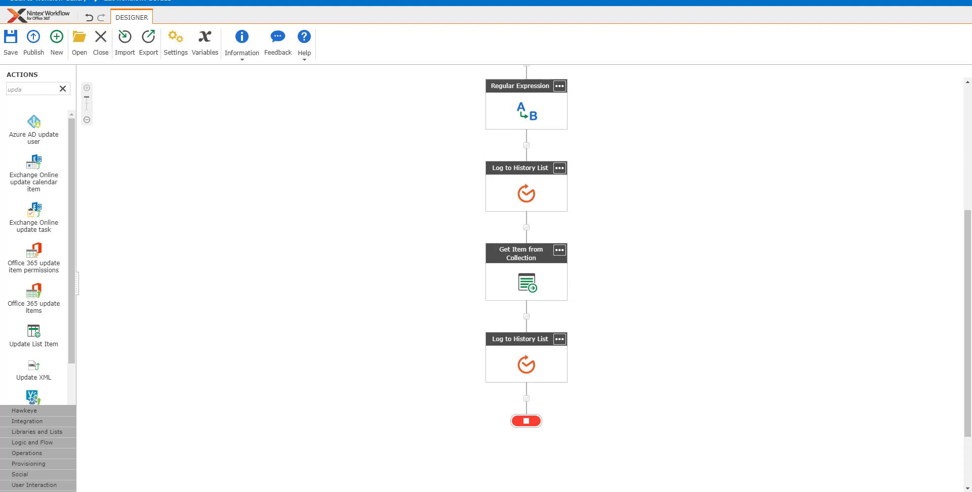
{"action": "mouse_move", "coordinate": [100, 37]}
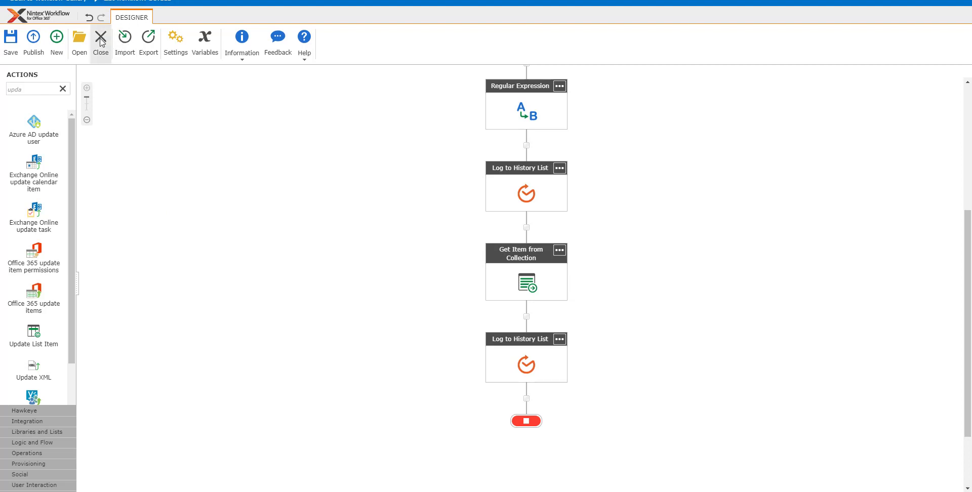
{"action": "mouse_move", "coordinate": [99, 38]}
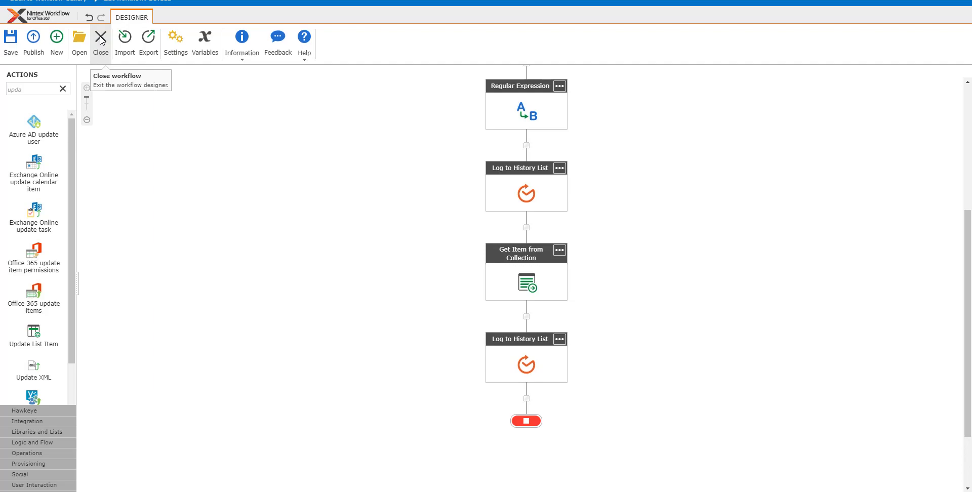
{"action": "left_click", "coordinate": [56, 39]}
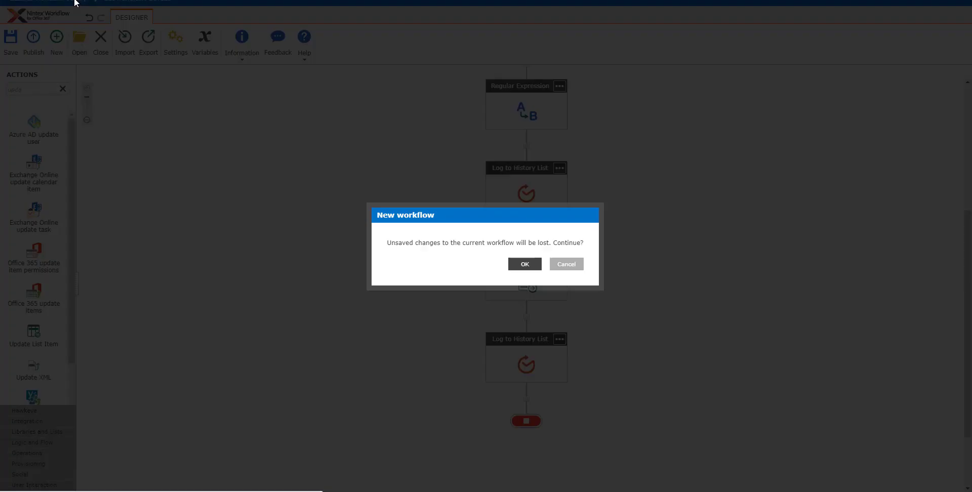
{"action": "left_click", "coordinate": [524, 264]}
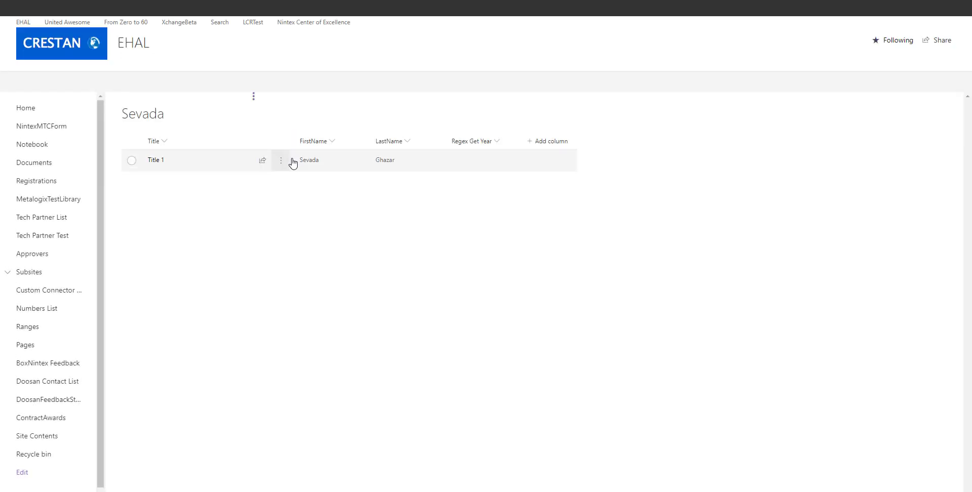
- Open Title 1's workflows and the latest completed Regex Get Year run
{"action": "left_click", "coordinate": [281, 160]}
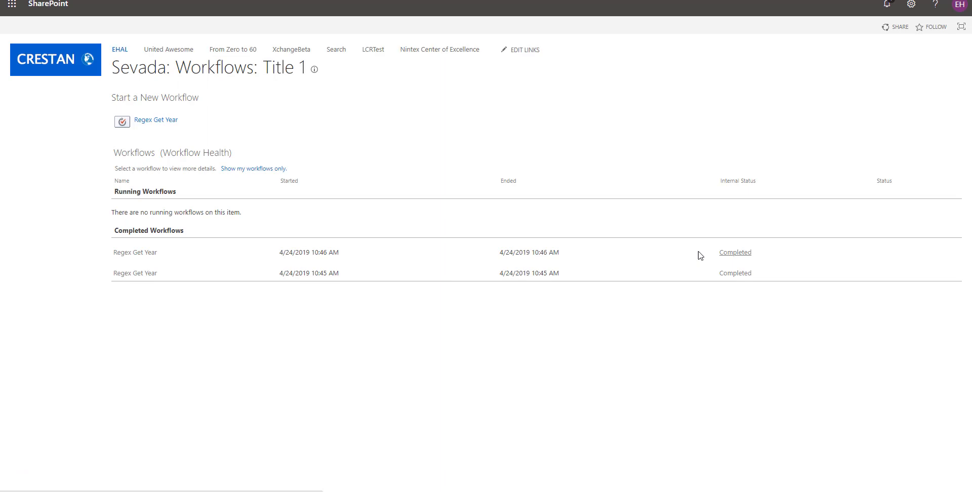
{"action": "left_click", "coordinate": [734, 252]}
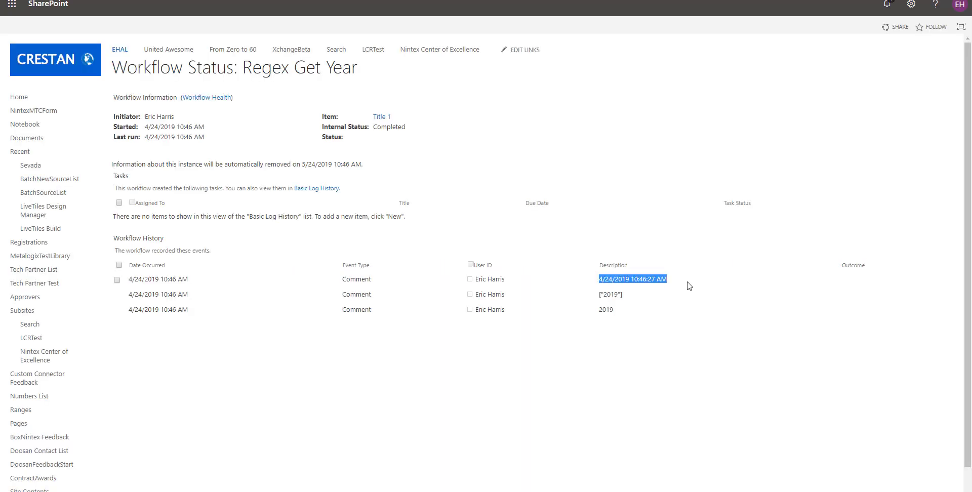
- Review the workflow history entries from the logged date through the final 2019
{"action": "left_click", "coordinate": [117, 279]}
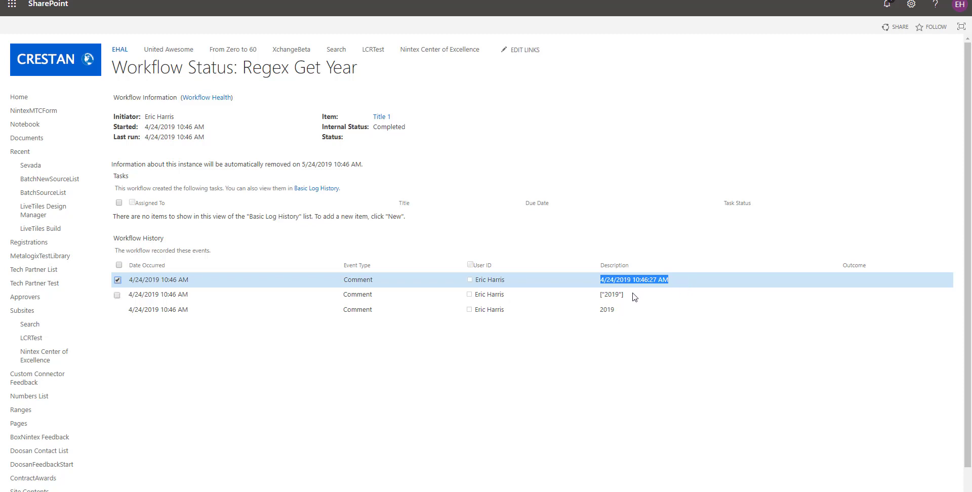
{"action": "left_click", "coordinate": [117, 295]}
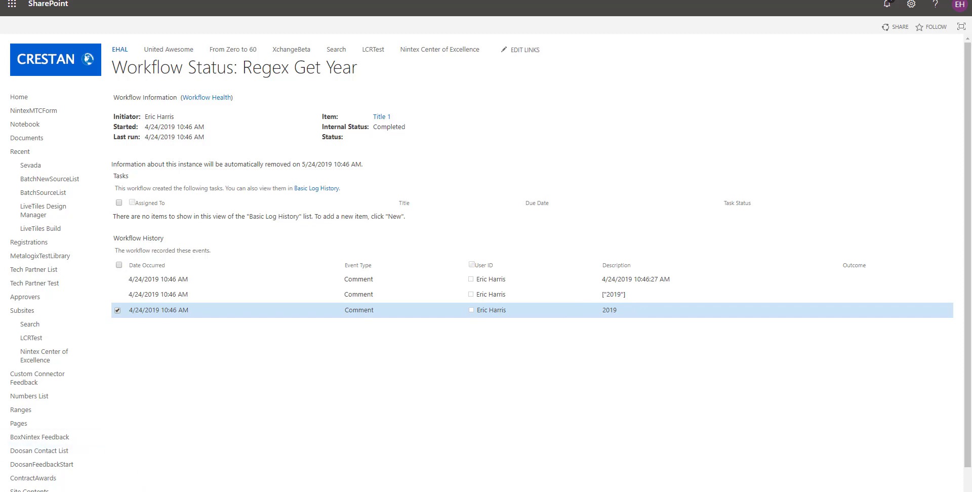
{"action": "mouse_move", "coordinate": [260, 338]}
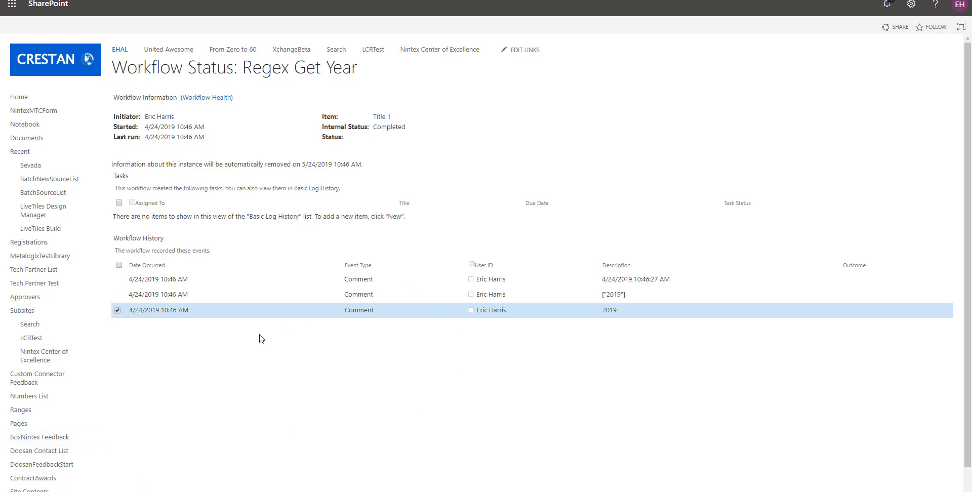
{"action": "mouse_move", "coordinate": [111, 371]}
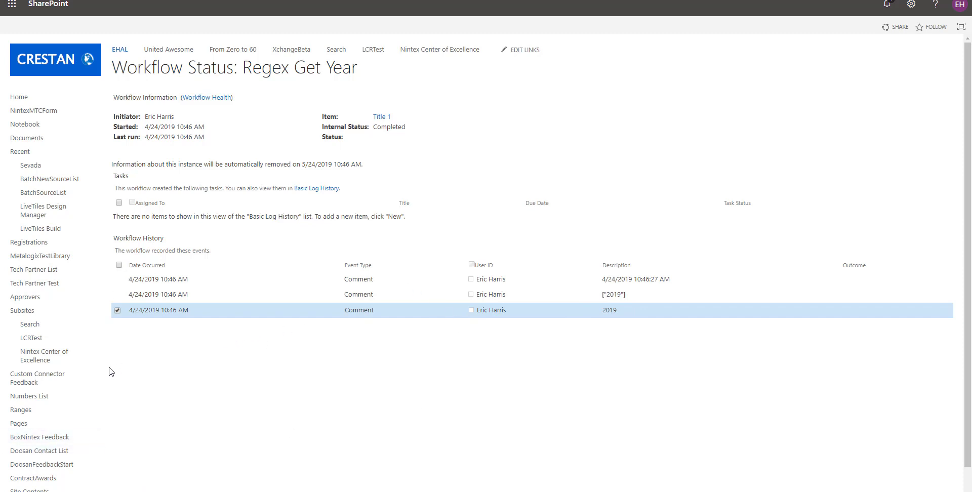